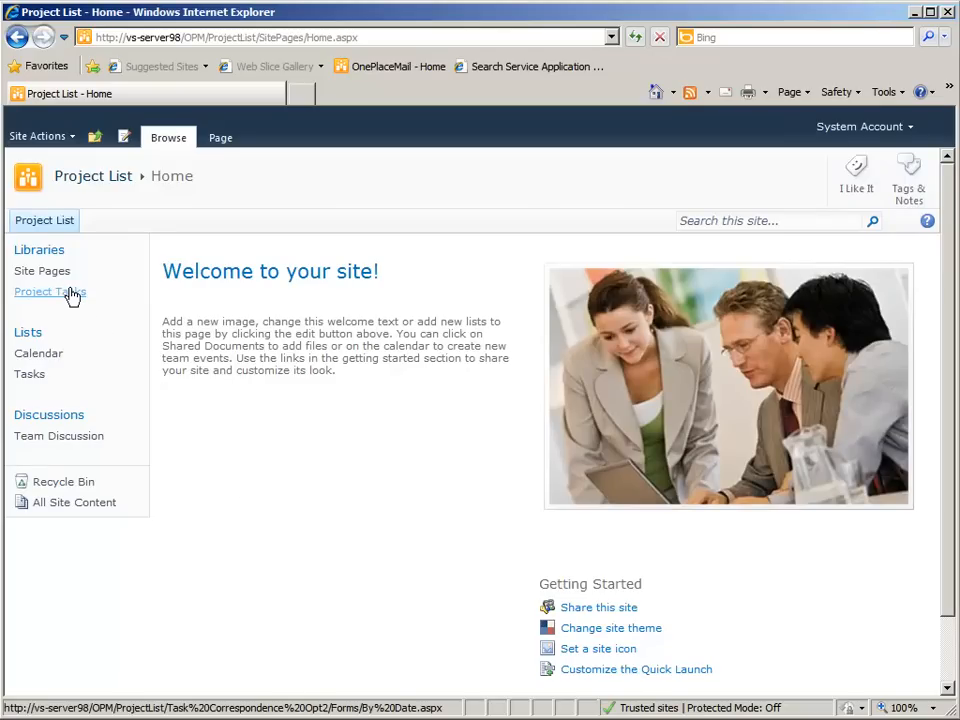
- Start a new Project Task document set from the Project Tasks library's New Document menu
{"action": "left_click", "coordinate": [50, 291]}
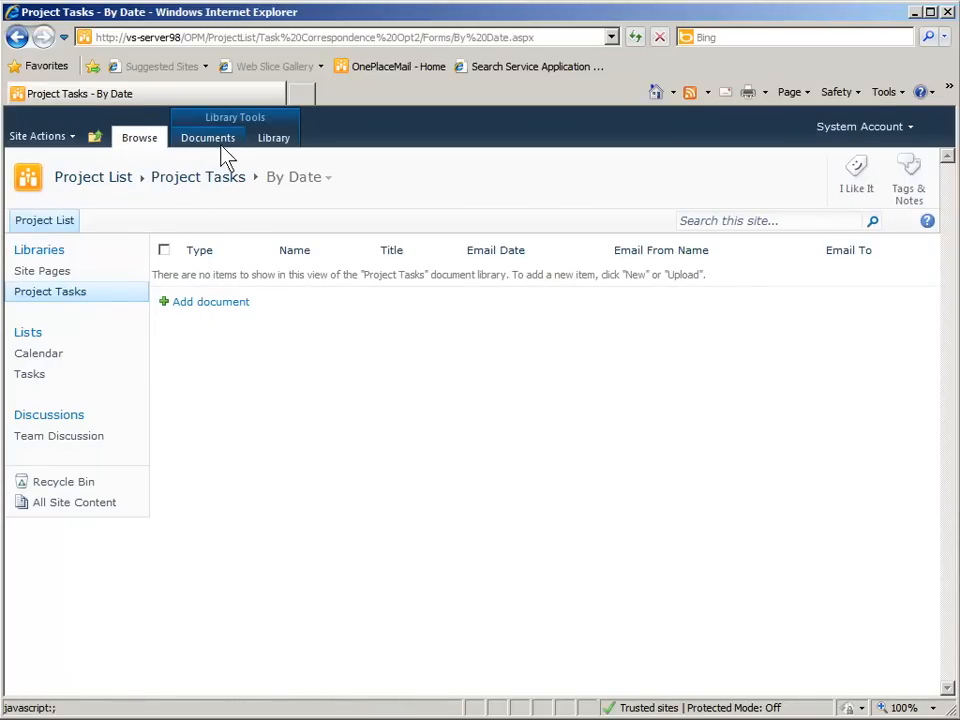
{"action": "left_click", "coordinate": [208, 137]}
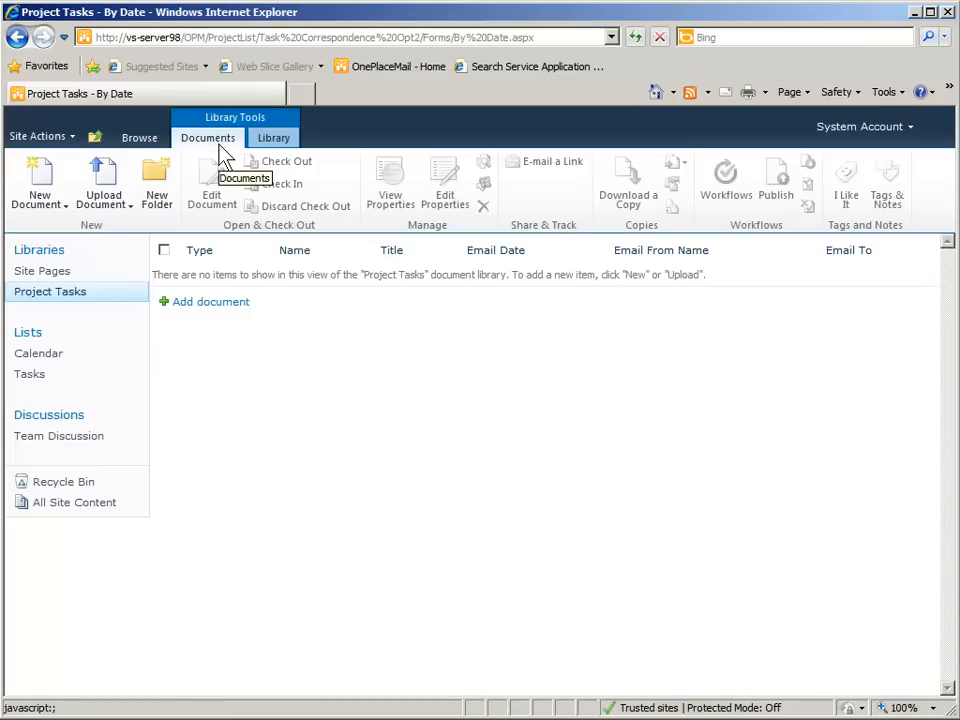
{"action": "mouse_move", "coordinate": [38, 180]}
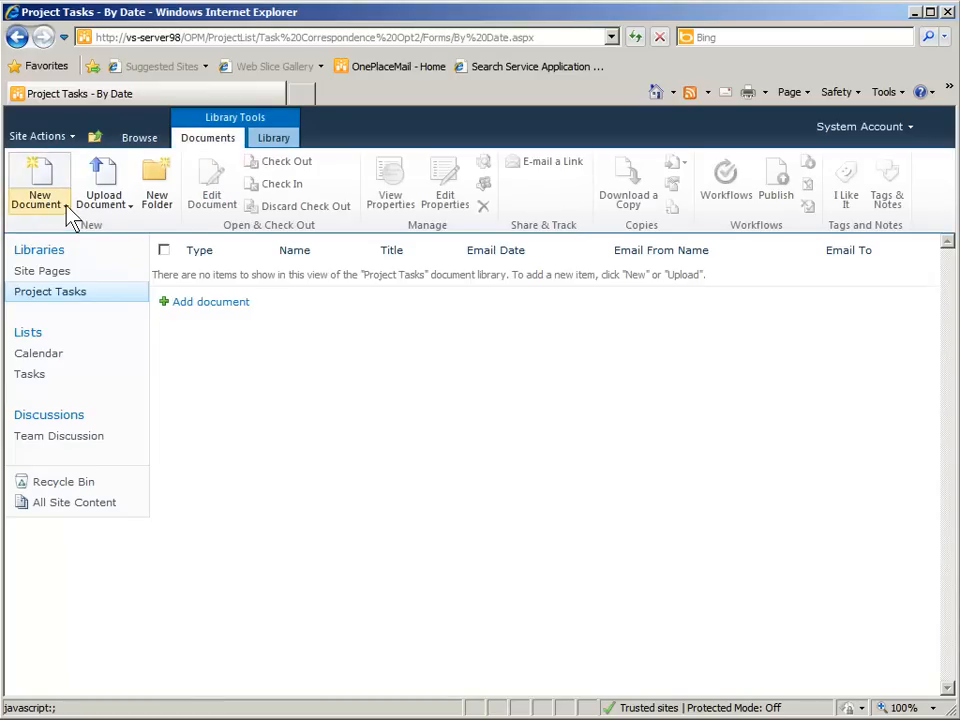
{"action": "left_click", "coordinate": [38, 180]}
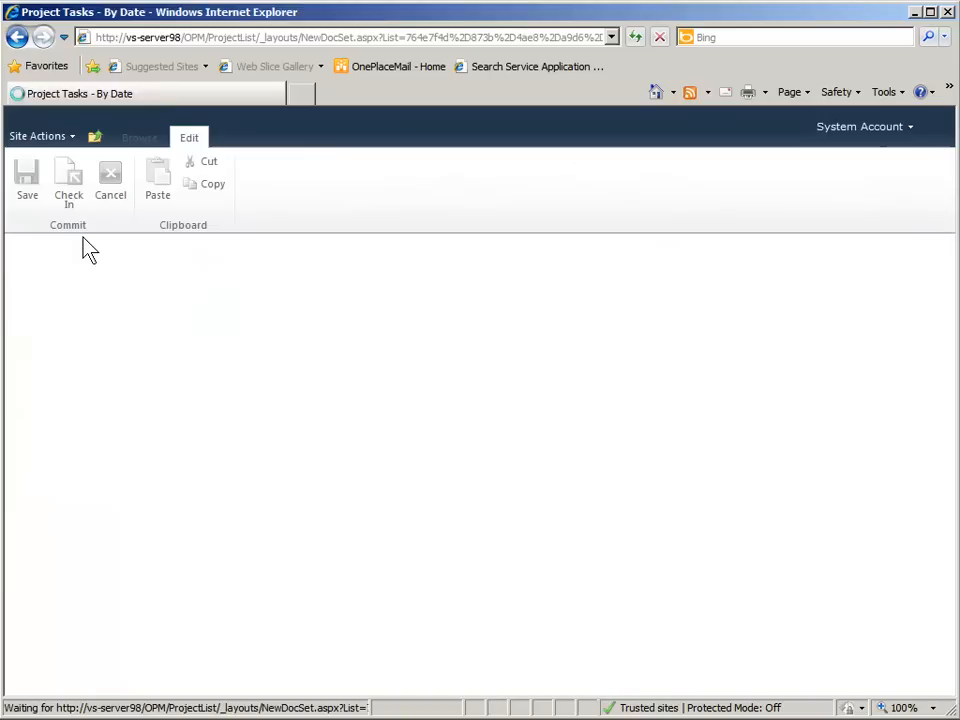
- Save Project Task 0001 with description 'Example Task', due 5/23/2012, completed 5/31/2012
{"action": "type", "text": "Project Task 0001"}
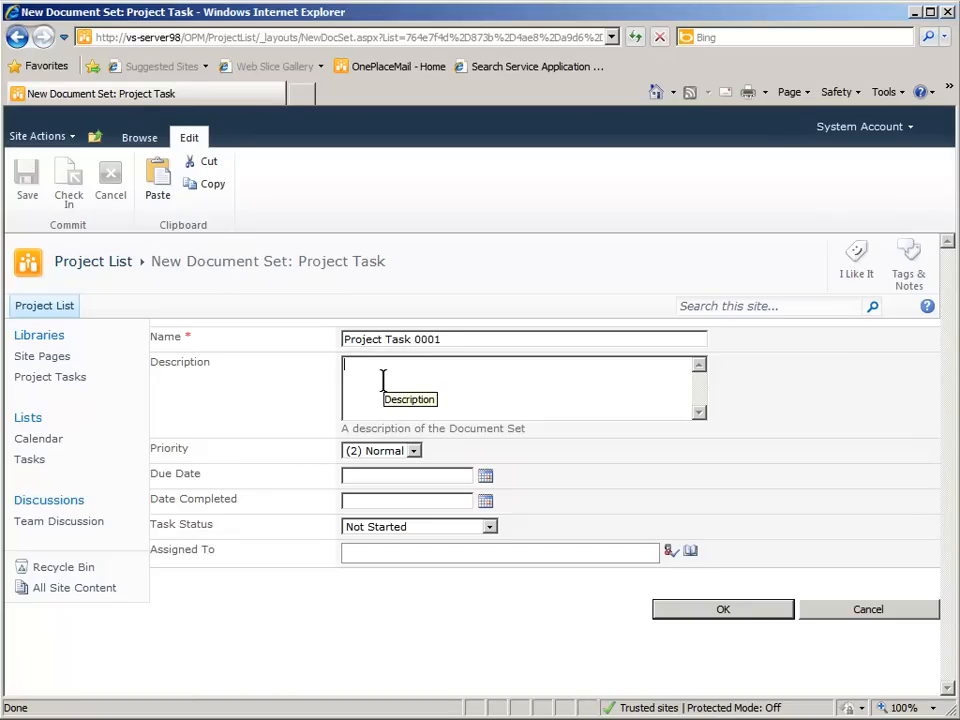
{"action": "type", "text": "Example Task"}
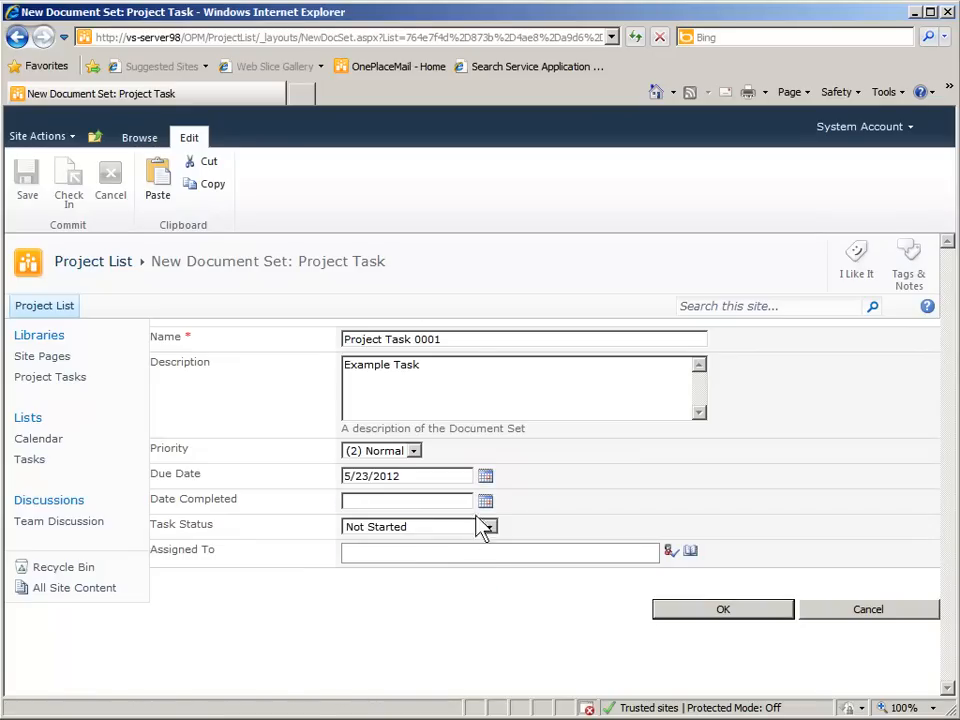
{"action": "type", "text": "5/31/2012"}
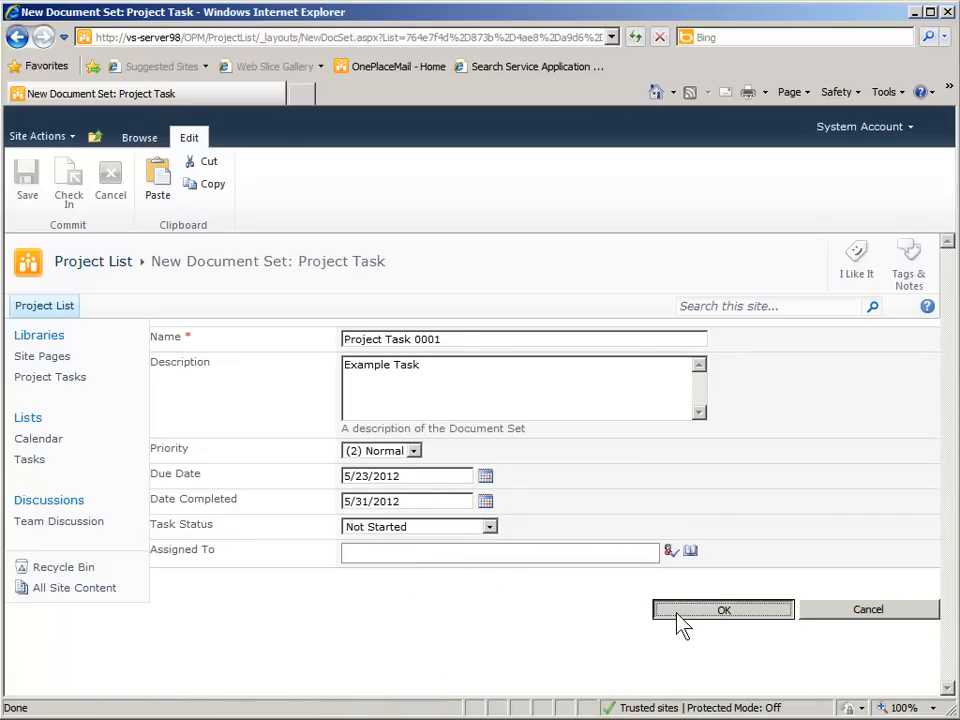
{"action": "left_click", "coordinate": [723, 609]}
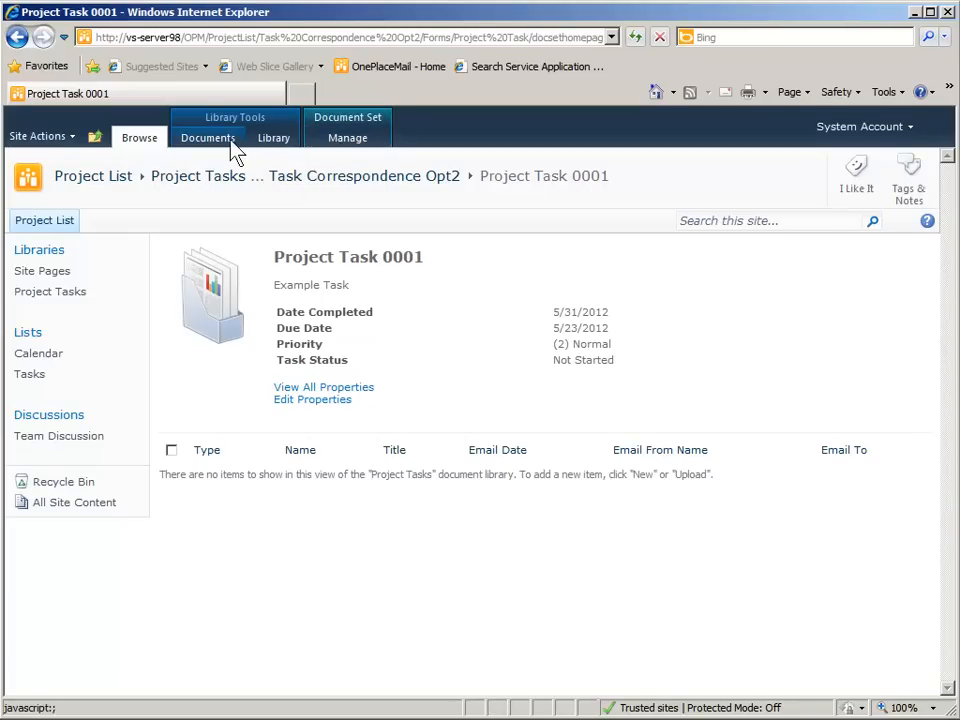
- Go to Library Settings and open the Project Task content type under Content Types
{"action": "left_click", "coordinate": [207, 137]}
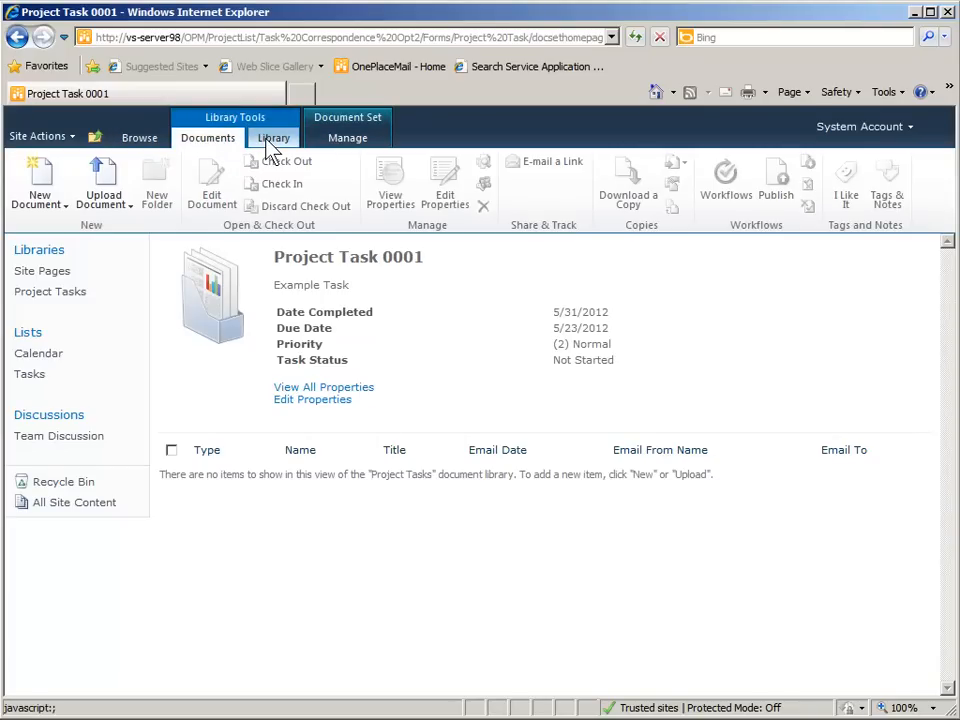
{"action": "left_click", "coordinate": [273, 137]}
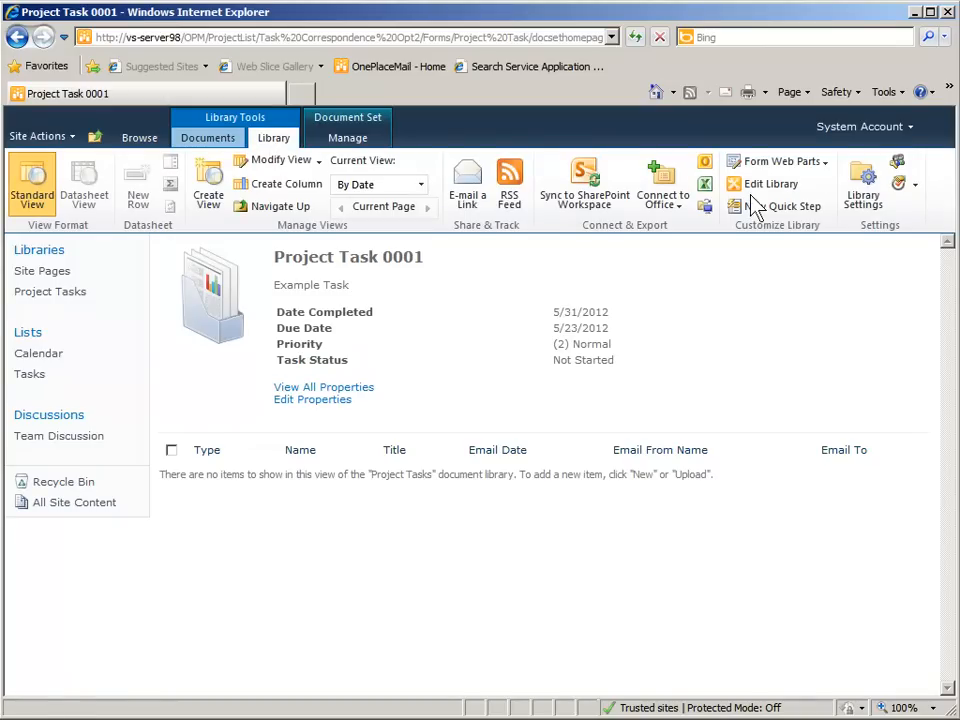
{"action": "left_click", "coordinate": [862, 183]}
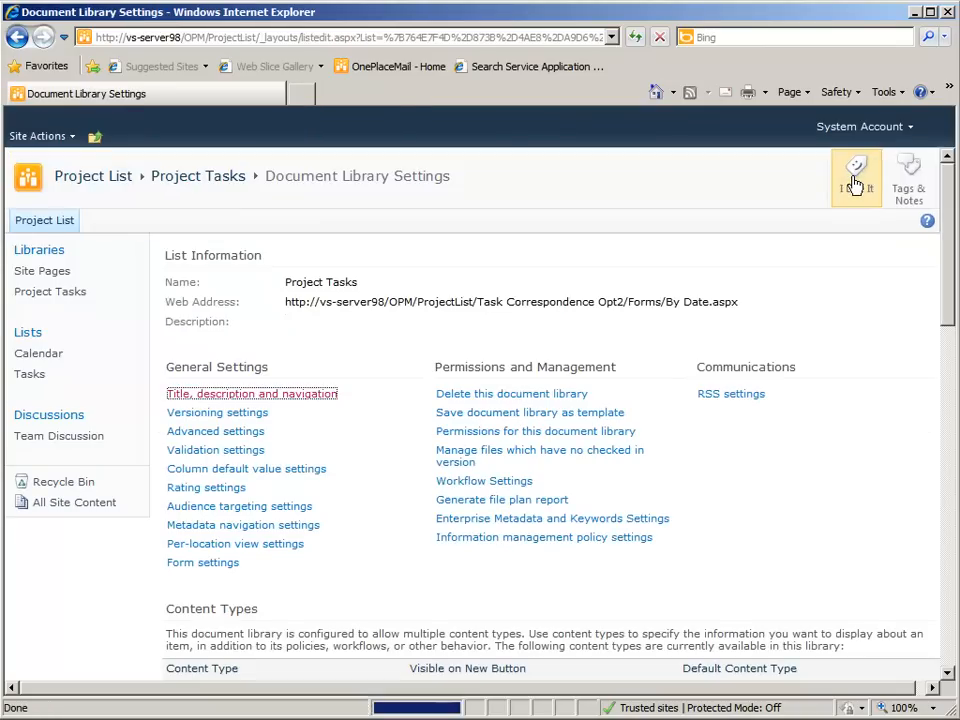
{"action": "scroll", "scroll_direction": "down", "scroll_amount": 3}
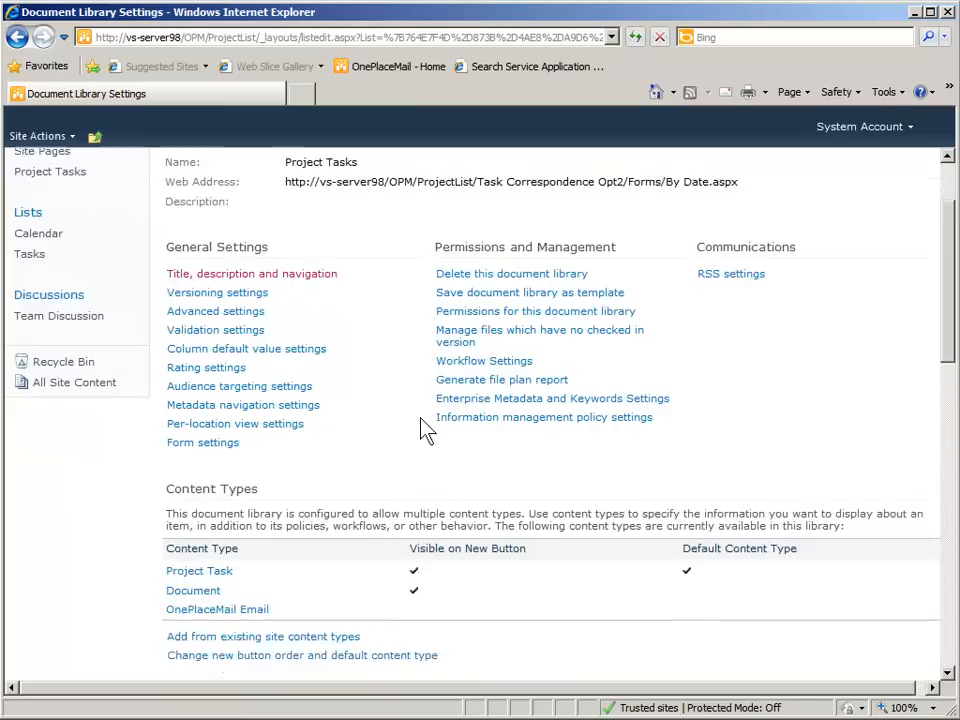
{"action": "scroll", "scroll_direction": "down", "scroll_amount": 3}
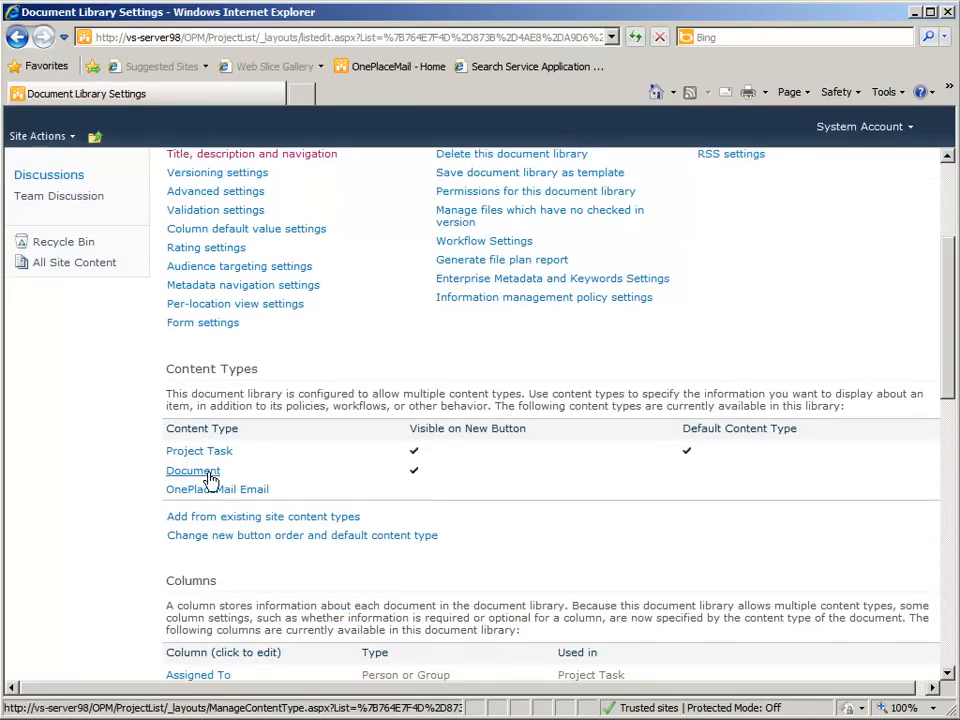
{"action": "mouse_move", "coordinate": [199, 451]}
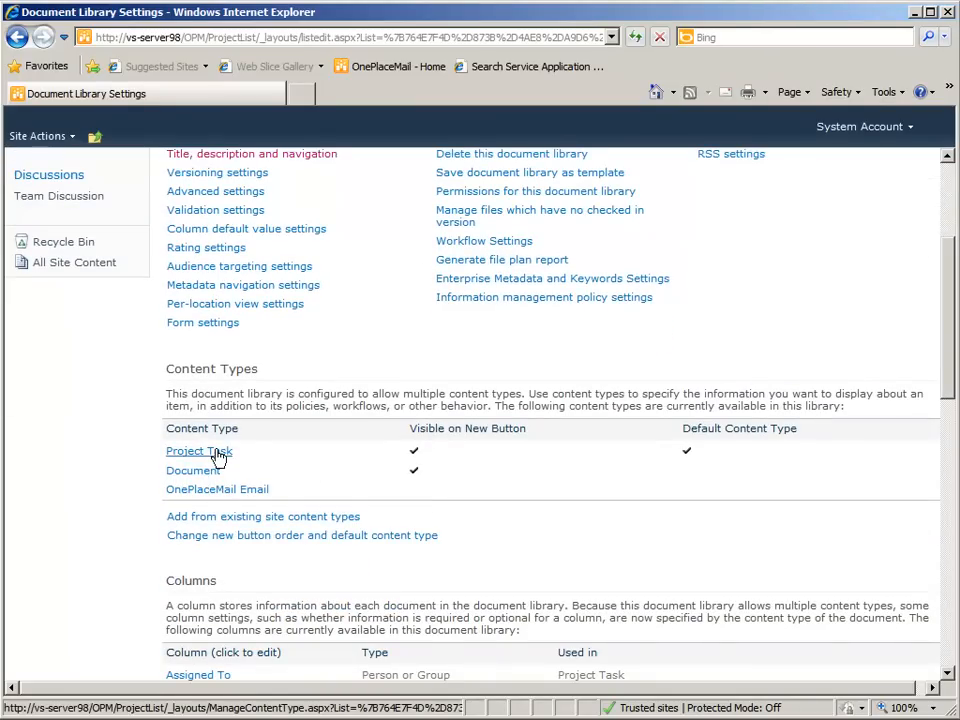
{"action": "left_click", "coordinate": [199, 451]}
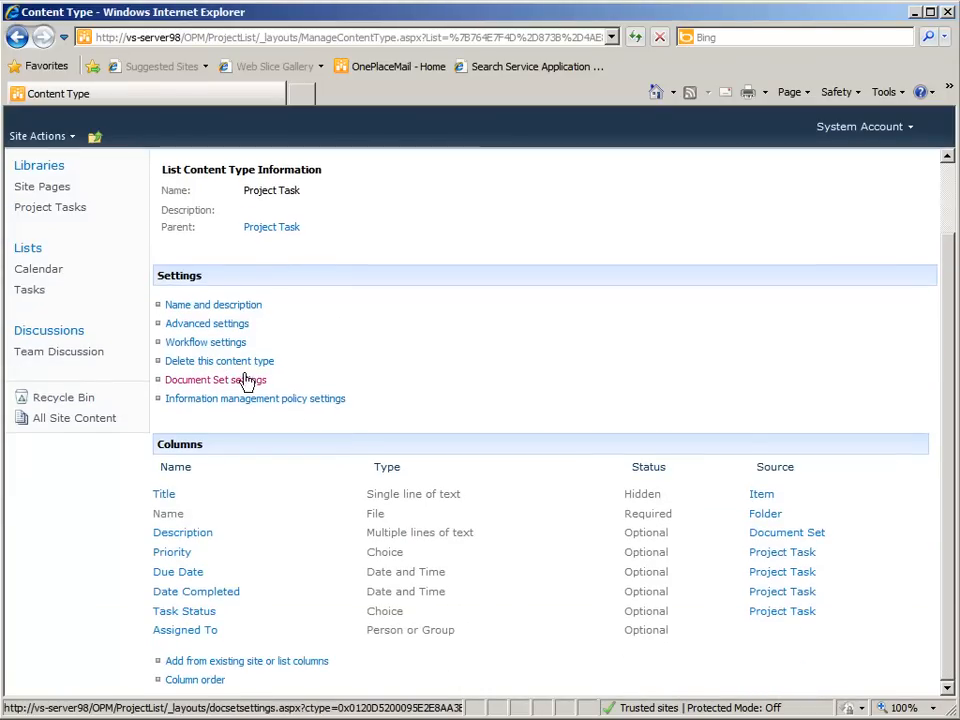
- Review Project Task document set settings allowing Document and OnePlaceMail Email, then return to Project Tasks
{"action": "left_click", "coordinate": [215, 380]}
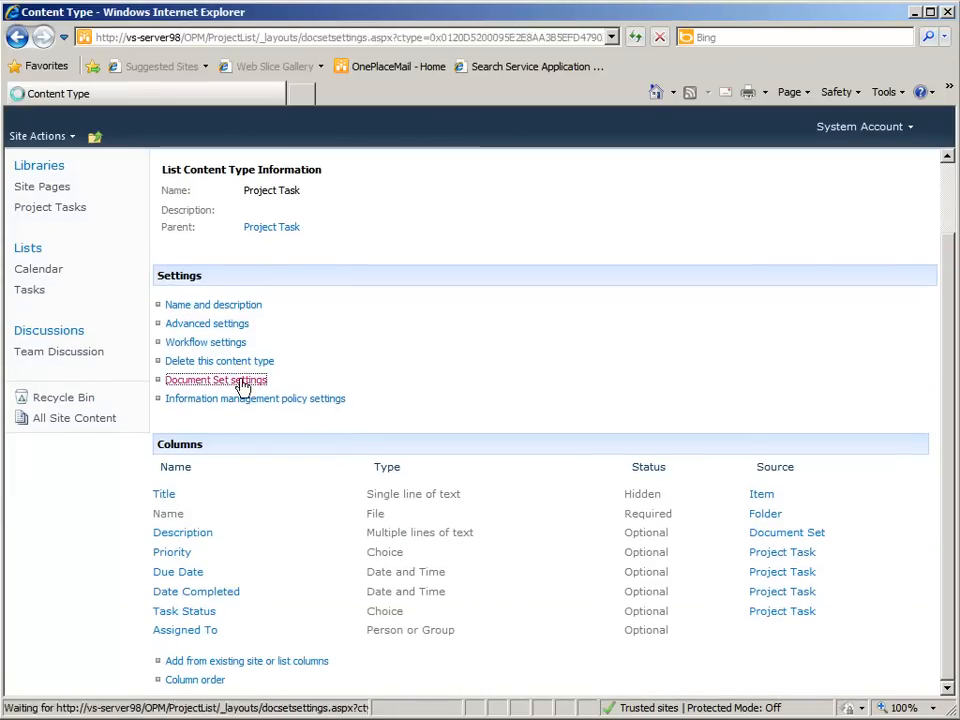
{"action": "left_click", "coordinate": [216, 380]}
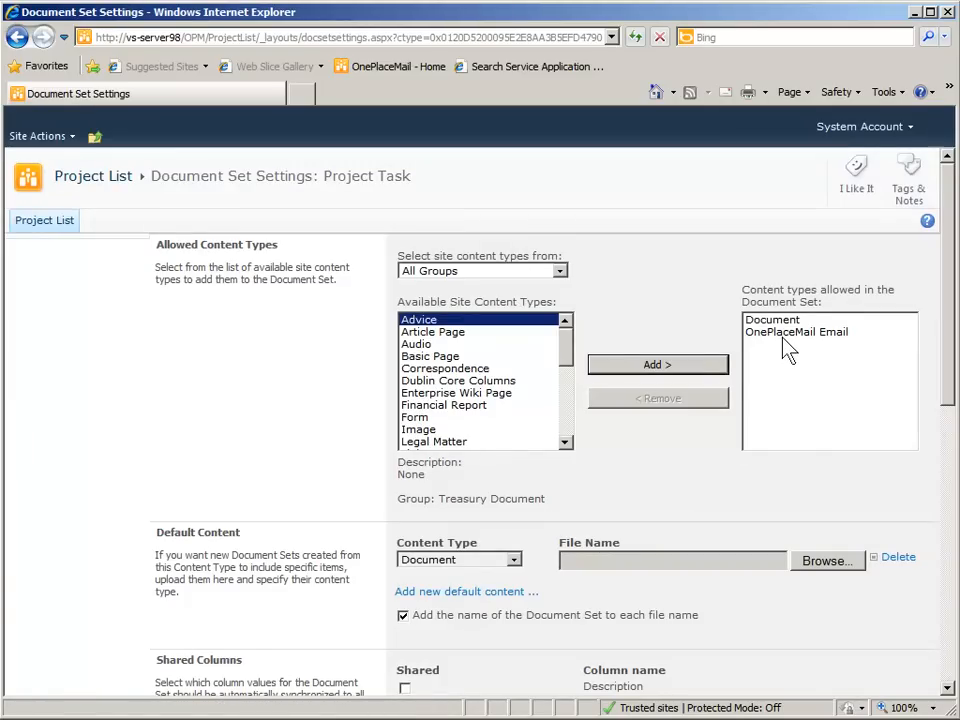
{"action": "left_click", "coordinate": [772, 319]}
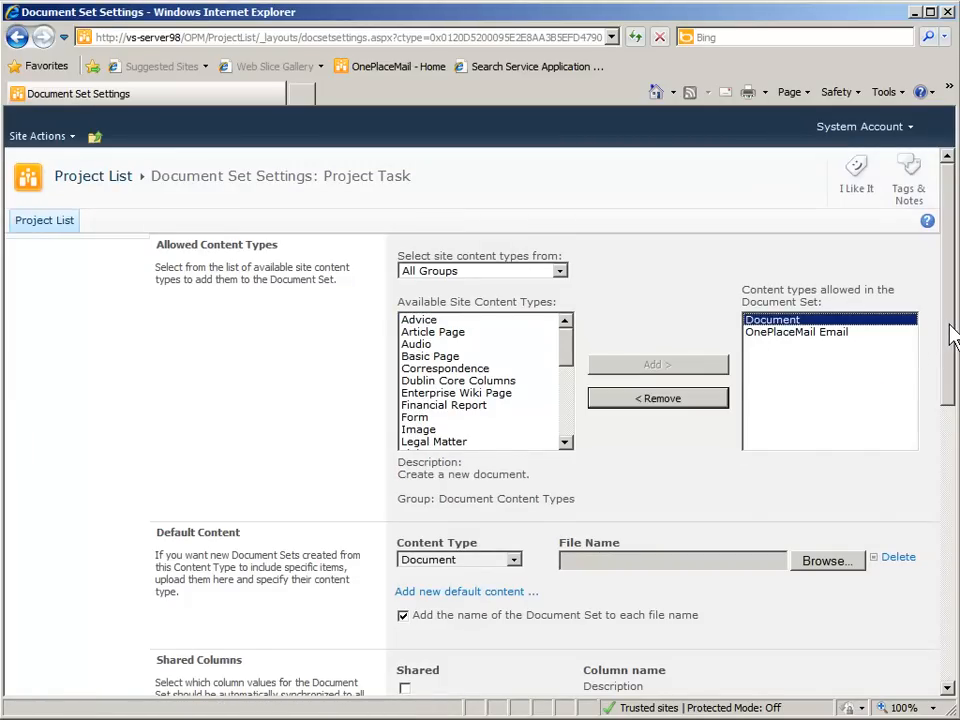
{"action": "scroll", "scroll_direction": "down", "scroll_amount": 3}
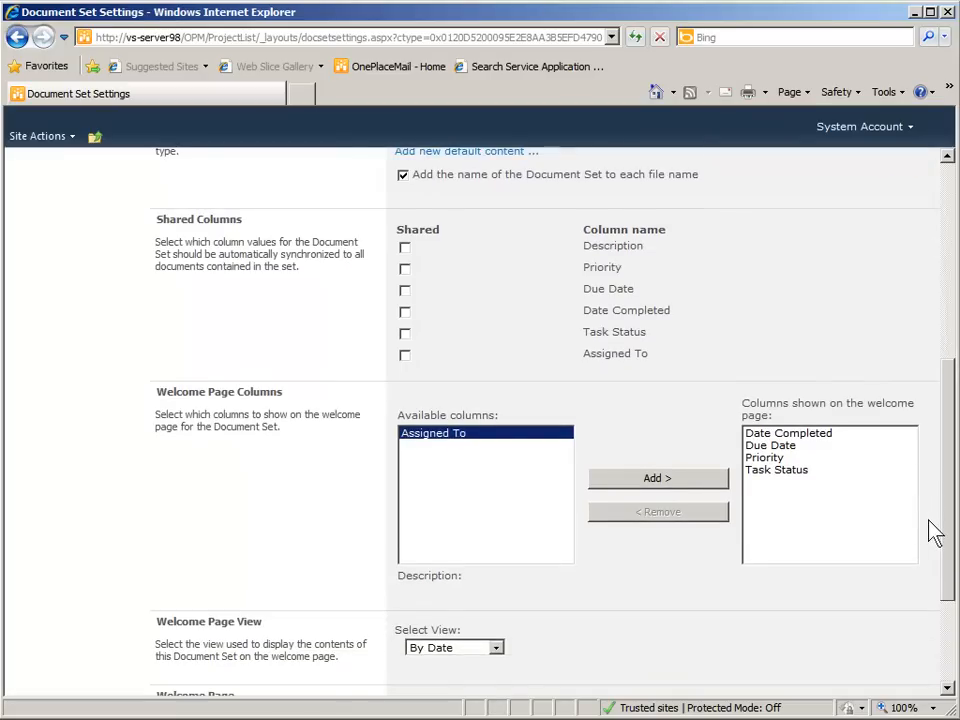
{"action": "scroll", "scroll_direction": "down", "scroll_amount": 3}
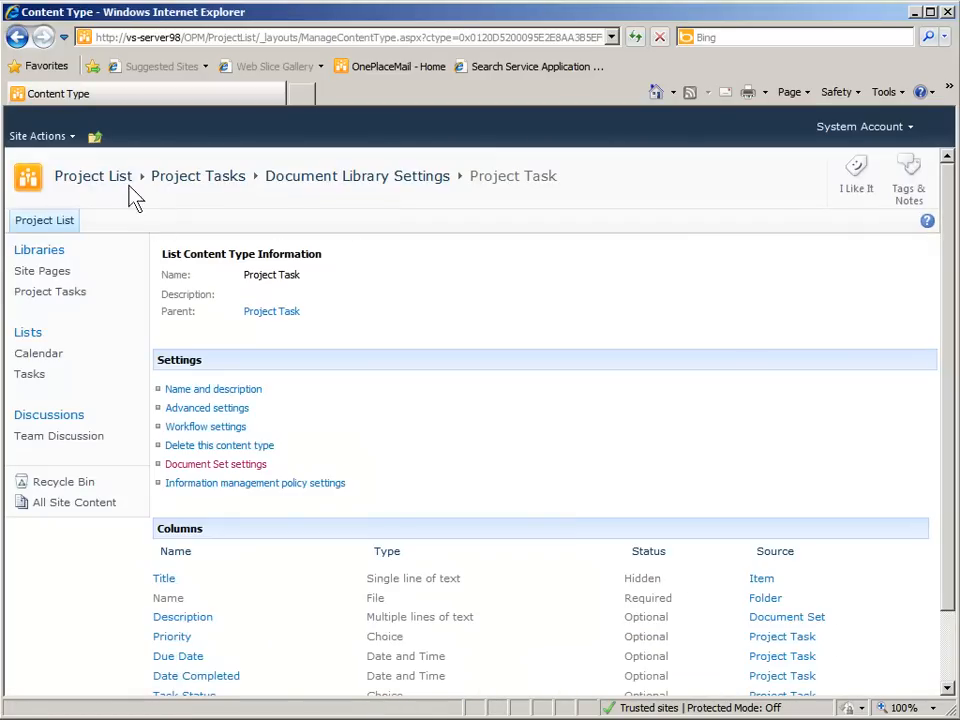
{"action": "left_click", "coordinate": [198, 176]}
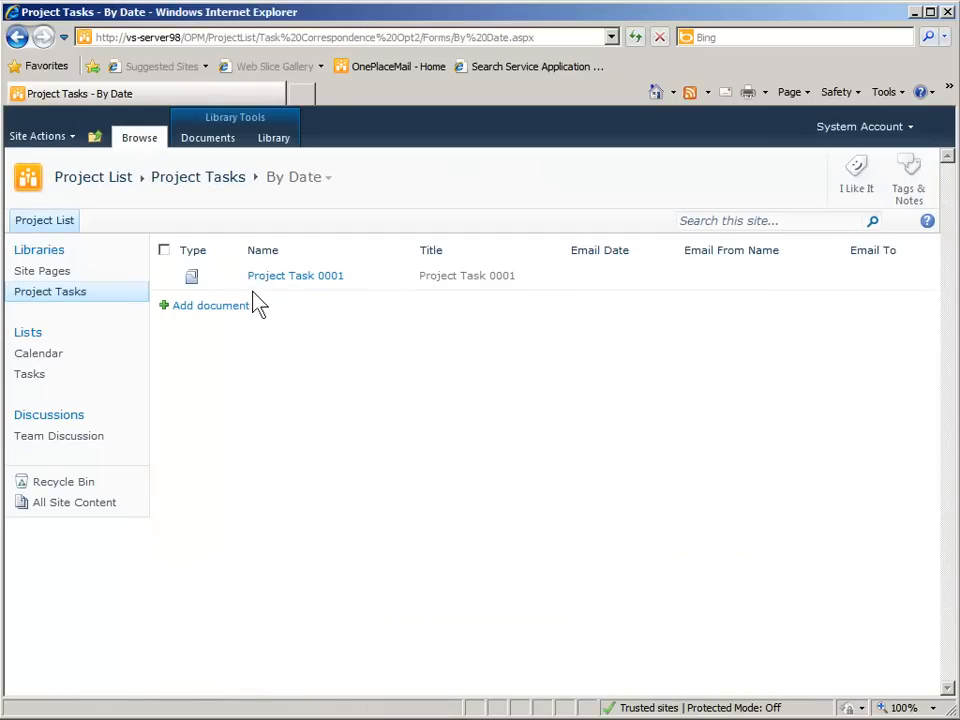
{"action": "mouse_move", "coordinate": [285, 300]}
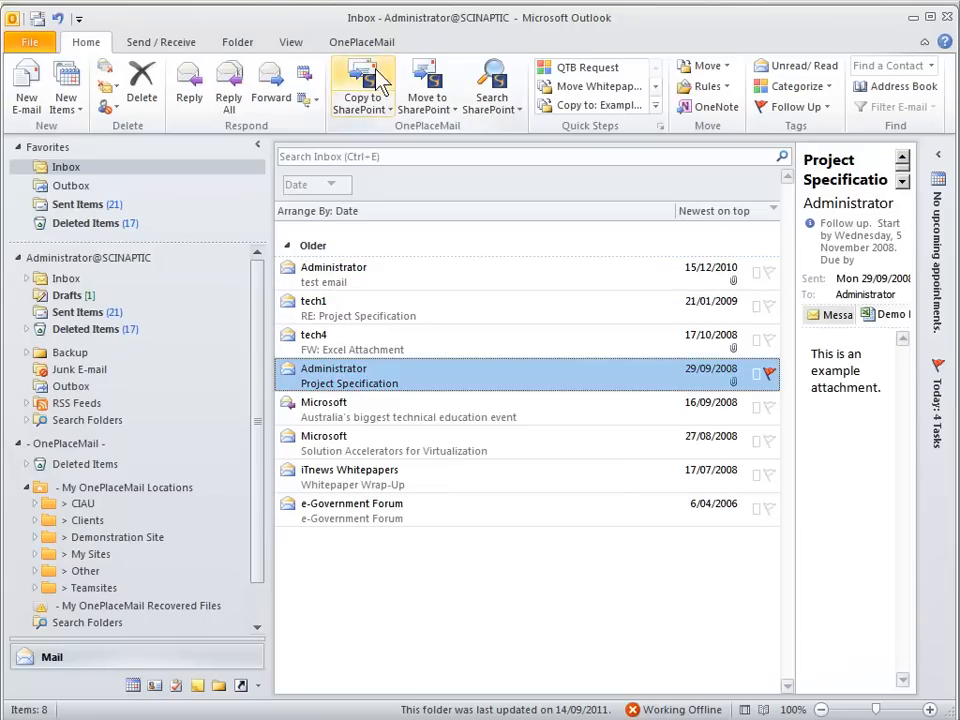
- In Manage My OnePlaceMail Folders, expand vs-server98 and add a new category
{"action": "left_click", "coordinate": [361, 41]}
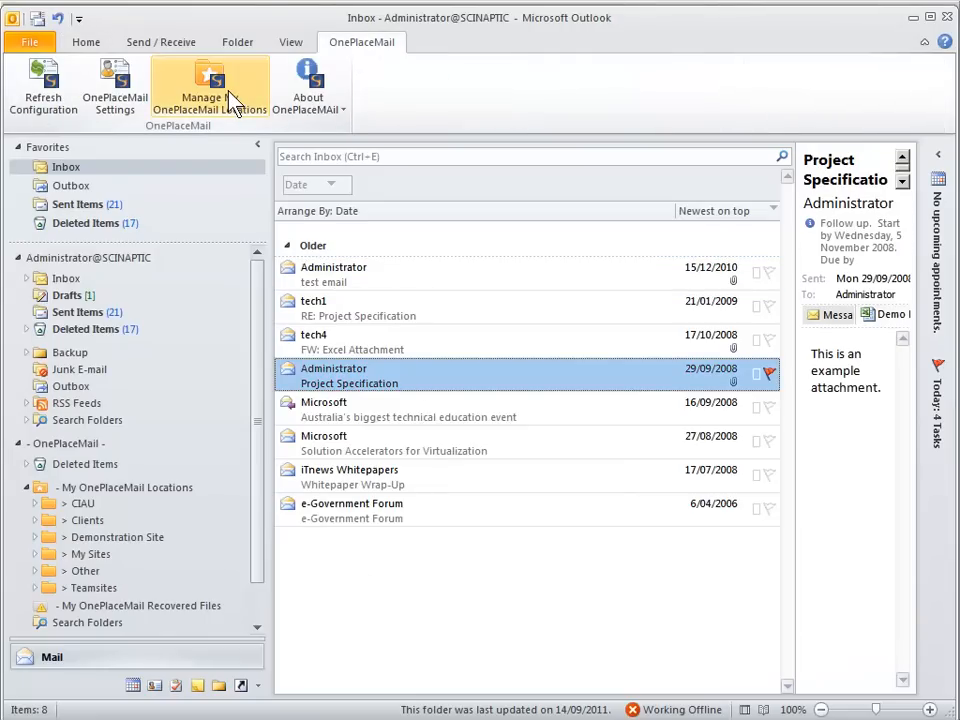
{"action": "left_click", "coordinate": [178, 85]}
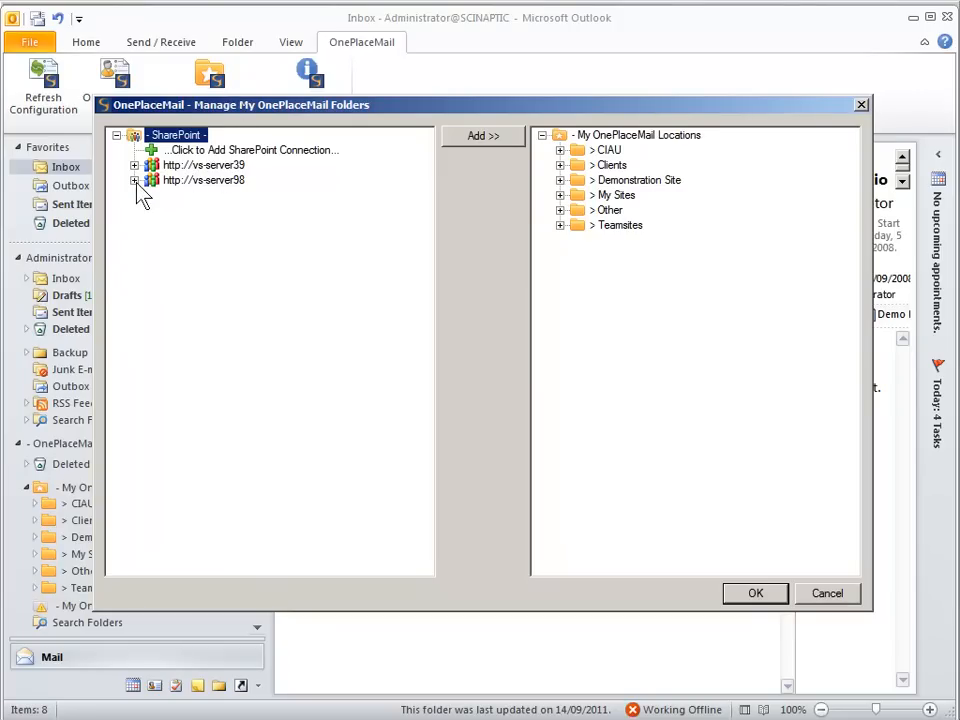
{"action": "left_click", "coordinate": [136, 180]}
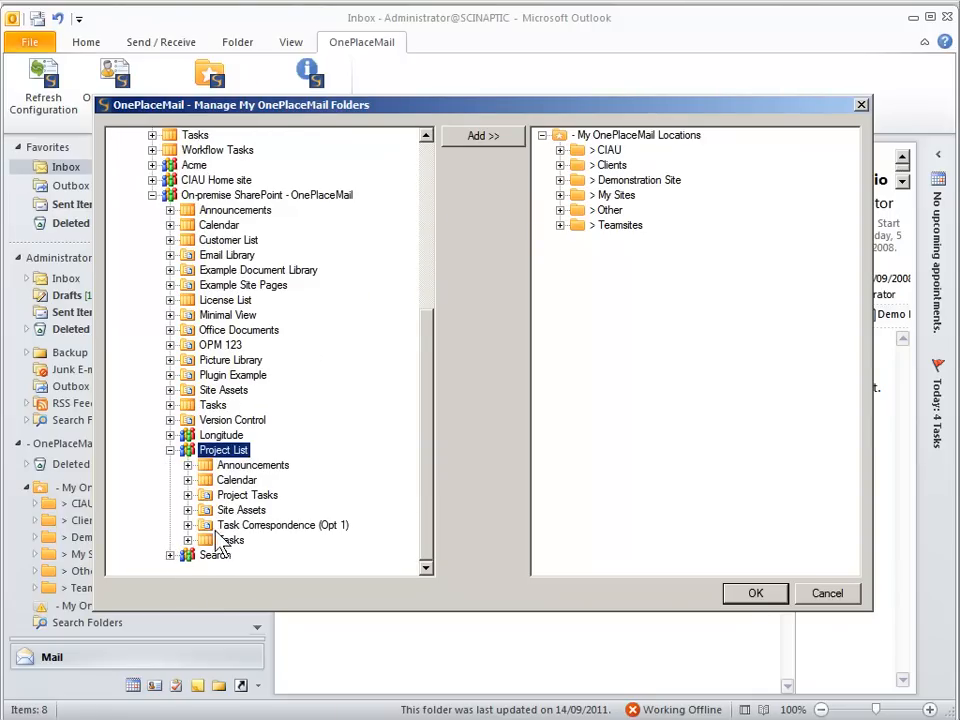
{"action": "mouse_move", "coordinate": [250, 505]}
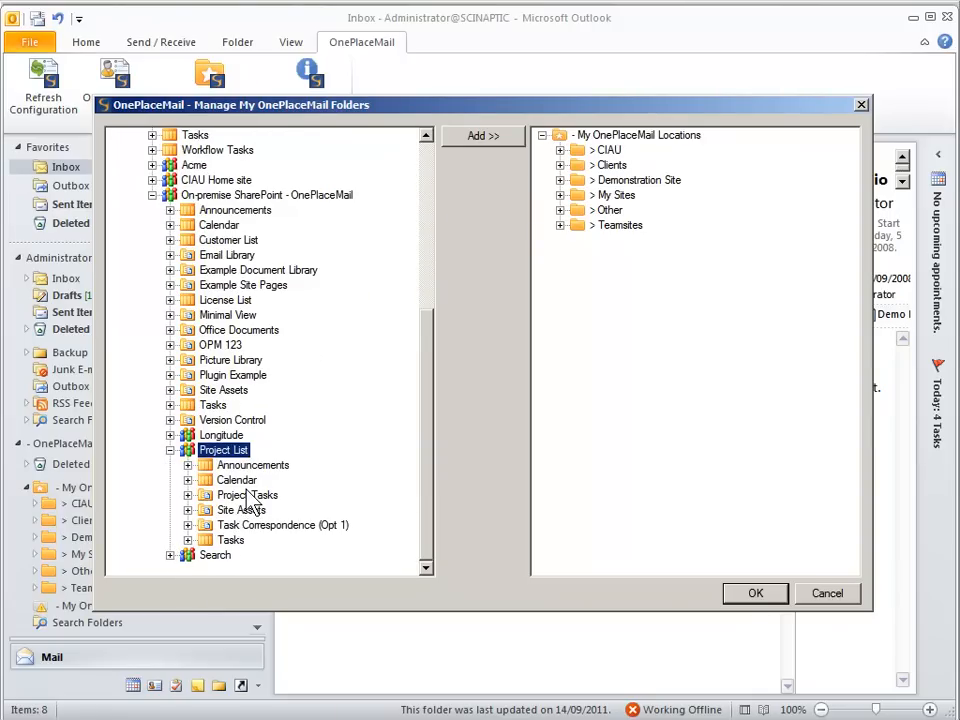
{"action": "left_click", "coordinate": [245, 495]}
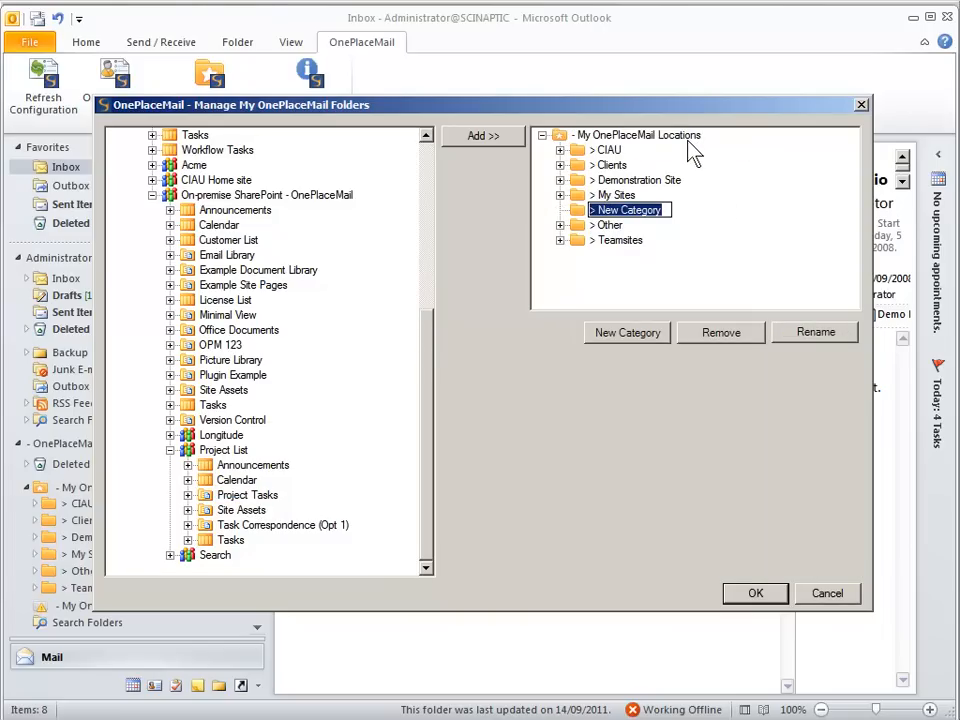
- Name the category _Contoso Example, add the Project Tasks location, and save
{"action": "type", "text": "Contoso Example"}
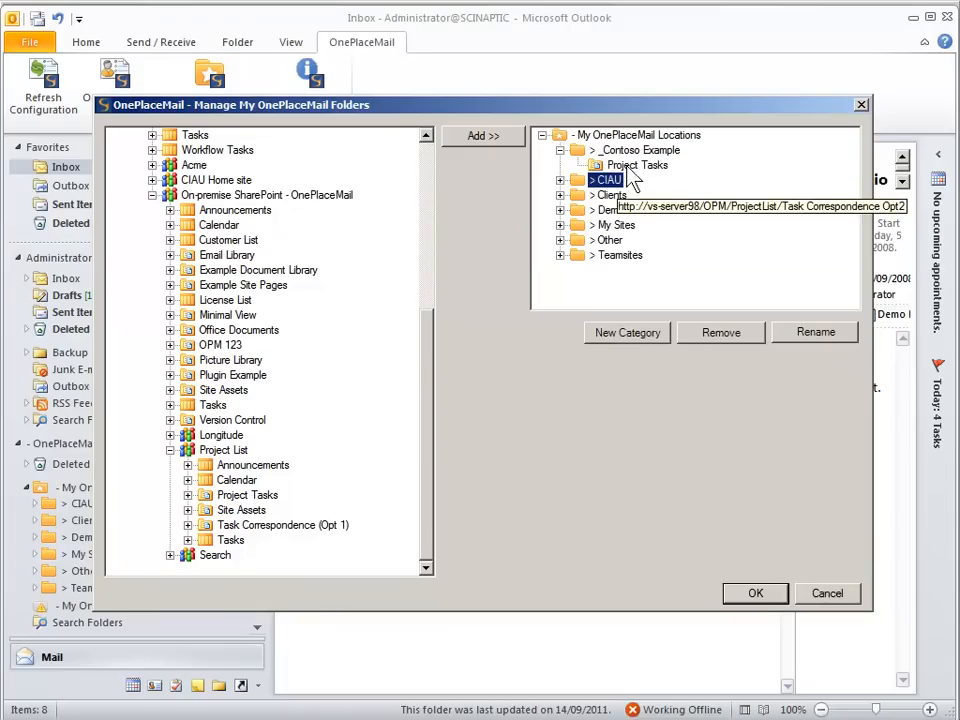
{"action": "left_click", "coordinate": [637, 164]}
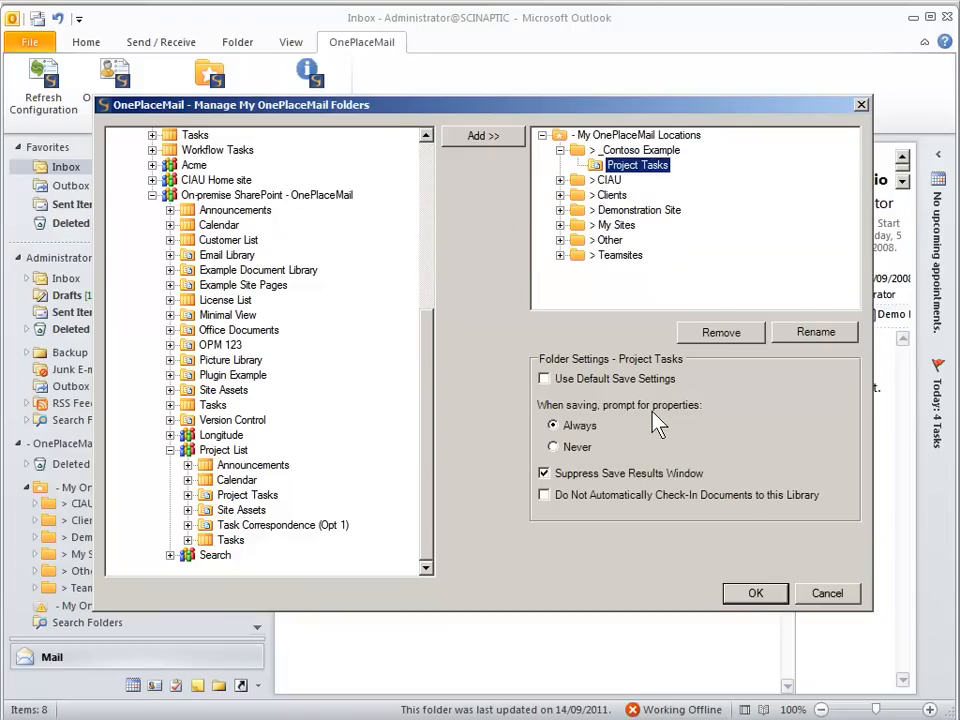
{"action": "left_click", "coordinate": [756, 593]}
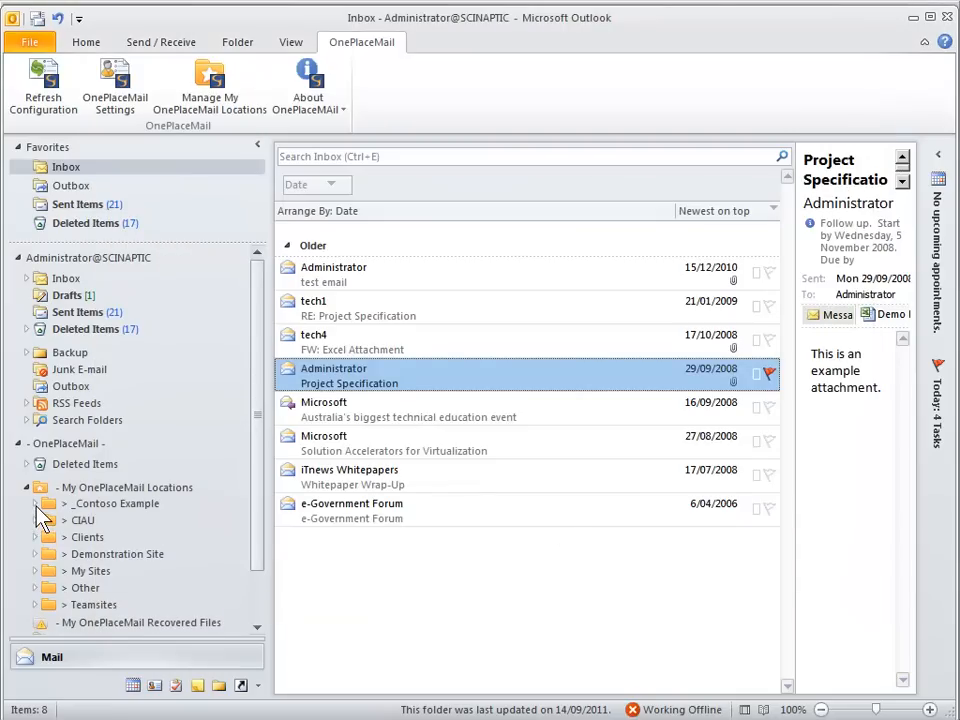
- Open the Project Tasks location in Outlook's folder pane to see Project Task 0001
{"action": "left_click", "coordinate": [99, 519]}
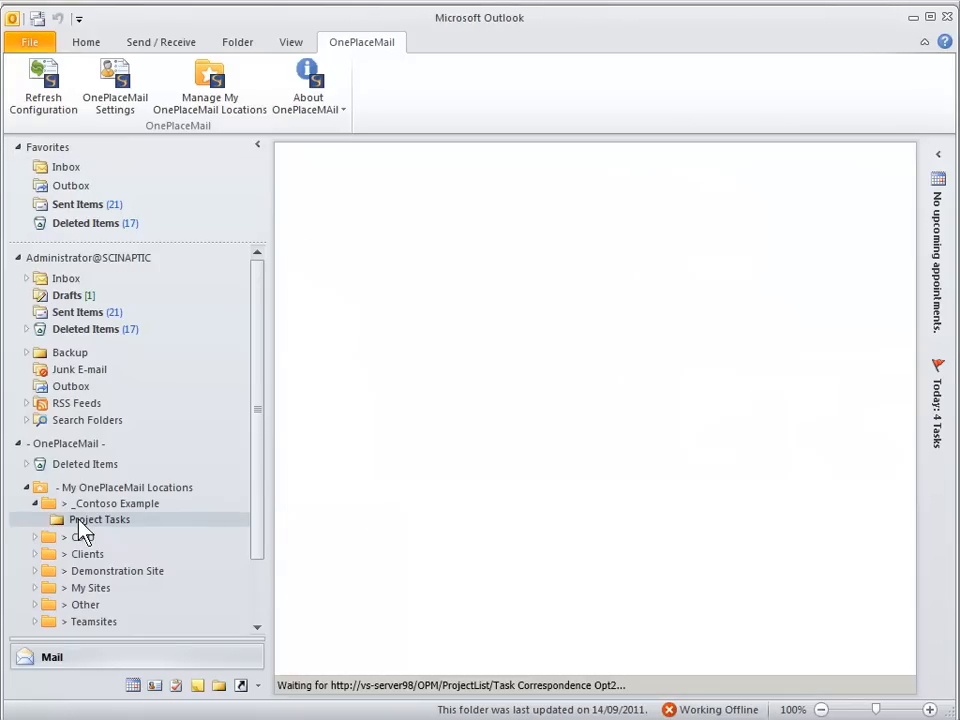
{"action": "left_click", "coordinate": [99, 519]}
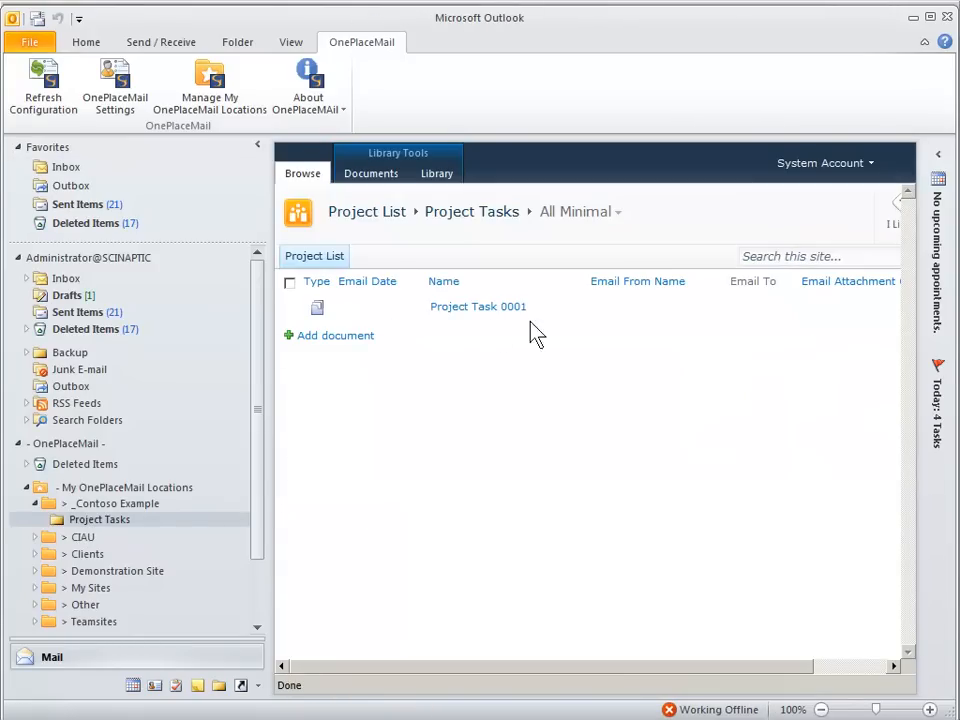
{"action": "mouse_move", "coordinate": [80, 215]}
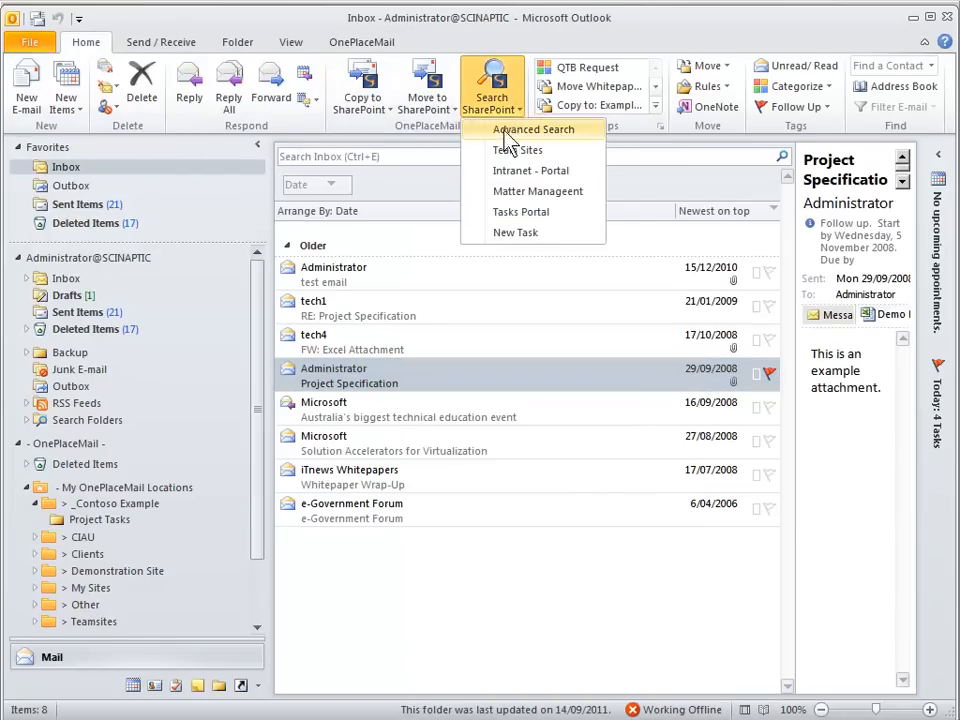
- Fill in a new Project Task described 'Another Example', due 6/6/2012, completed 6/14/2012
{"action": "left_click", "coordinate": [534, 128]}
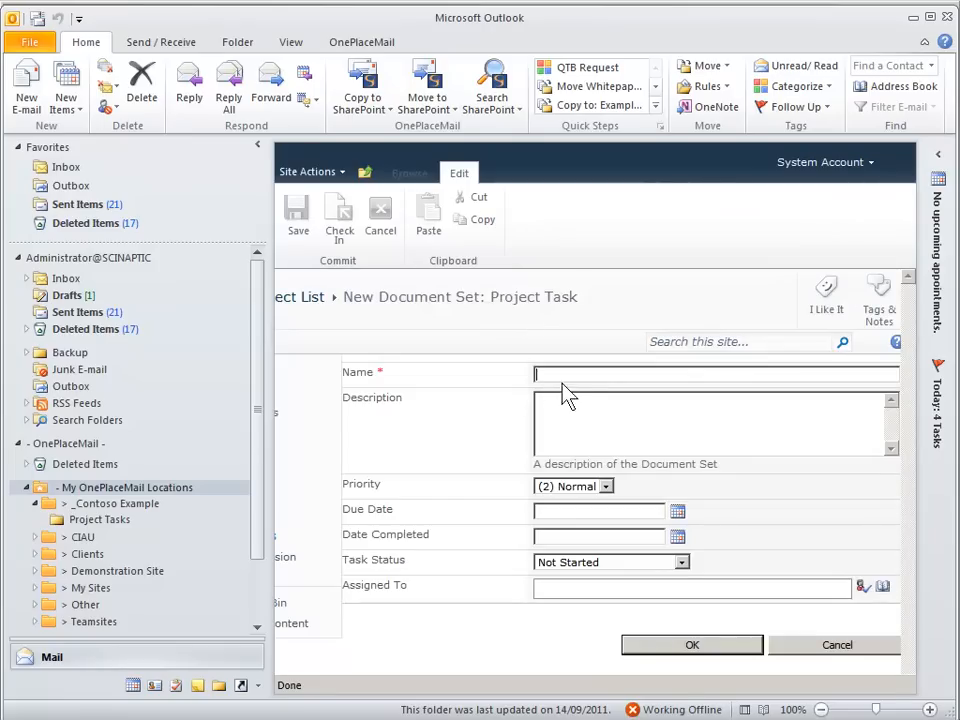
{"action": "type", "text": "P"}
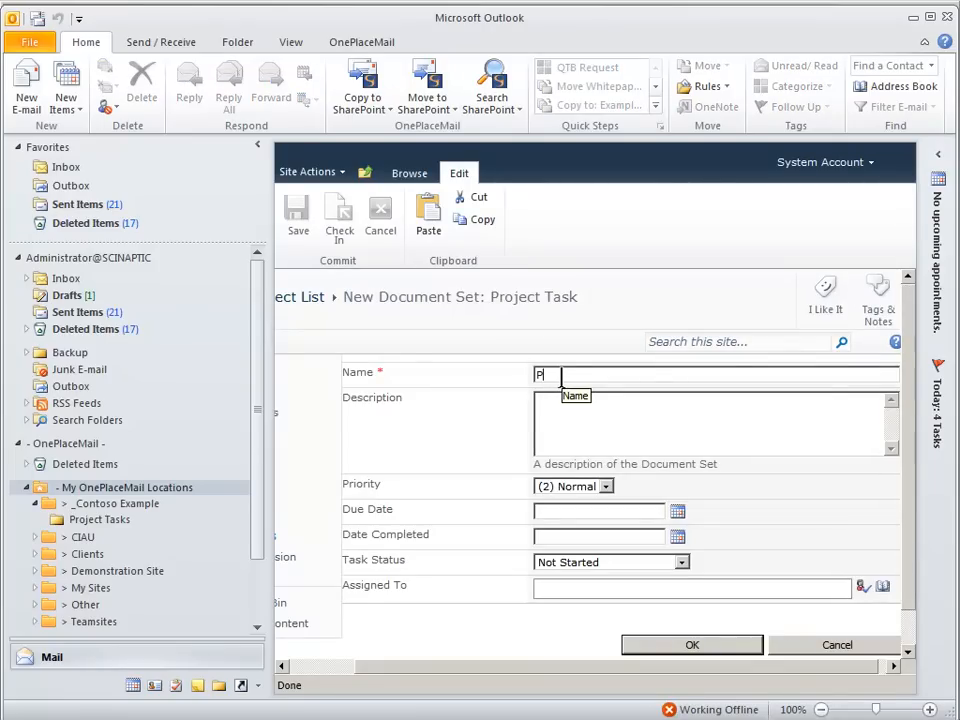
{"action": "type", "text": "roject Task 0002"}
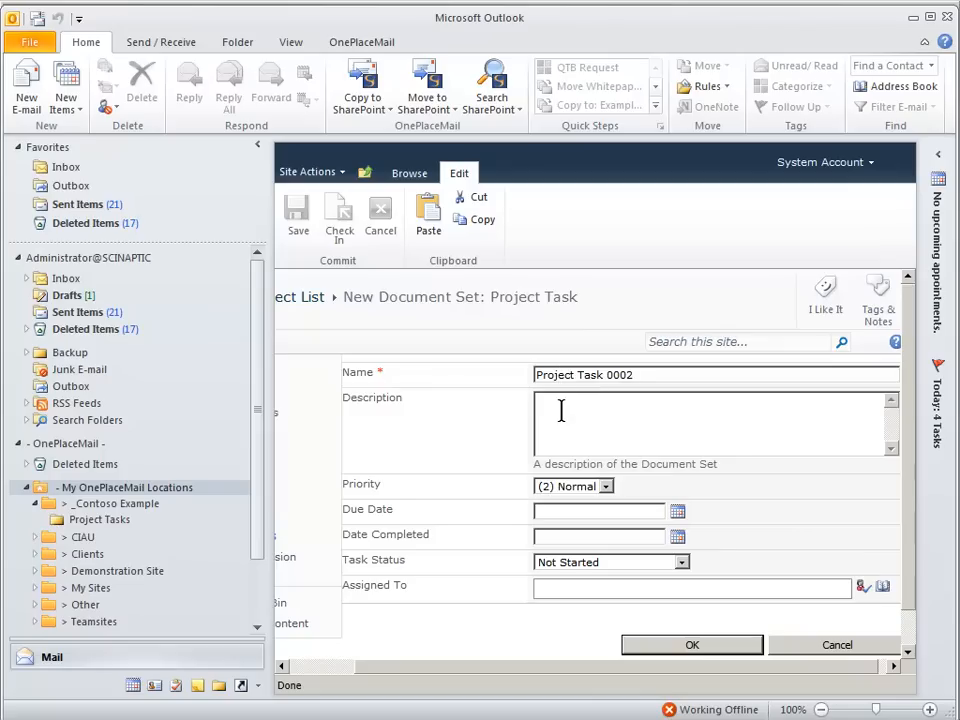
{"action": "type", "text": "Another E"}
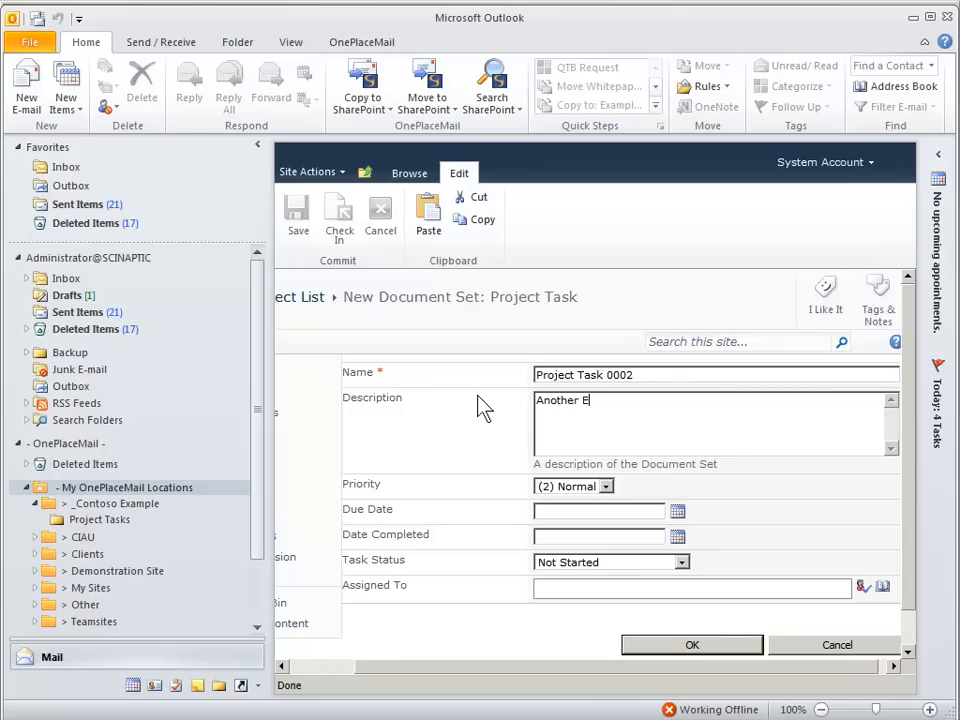
{"action": "type", "text": "xample Task..."}
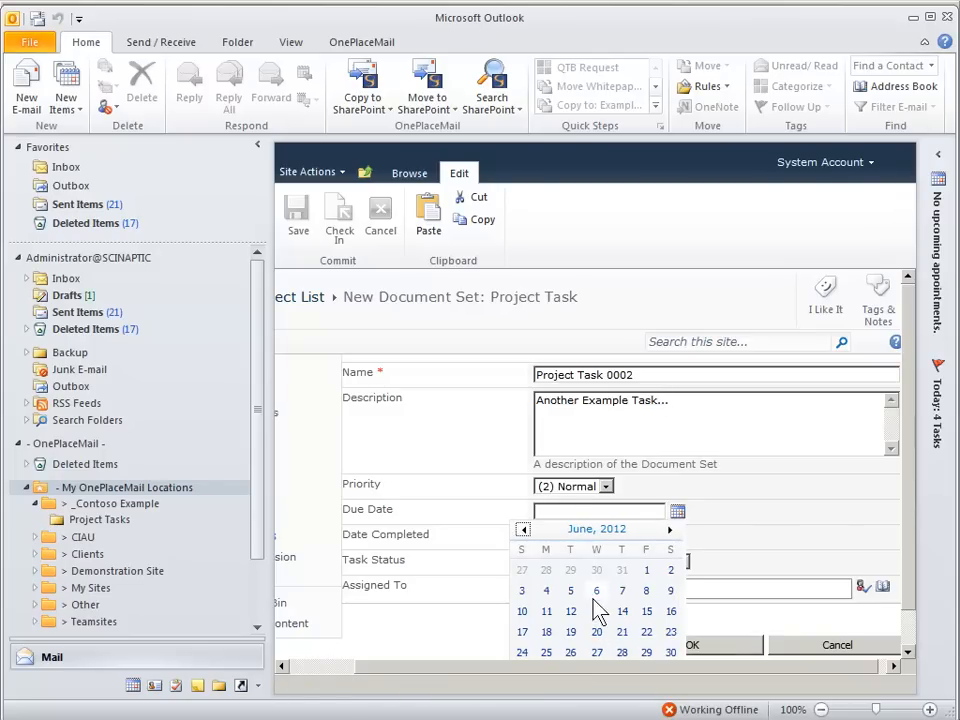
{"action": "left_click", "coordinate": [596, 591]}
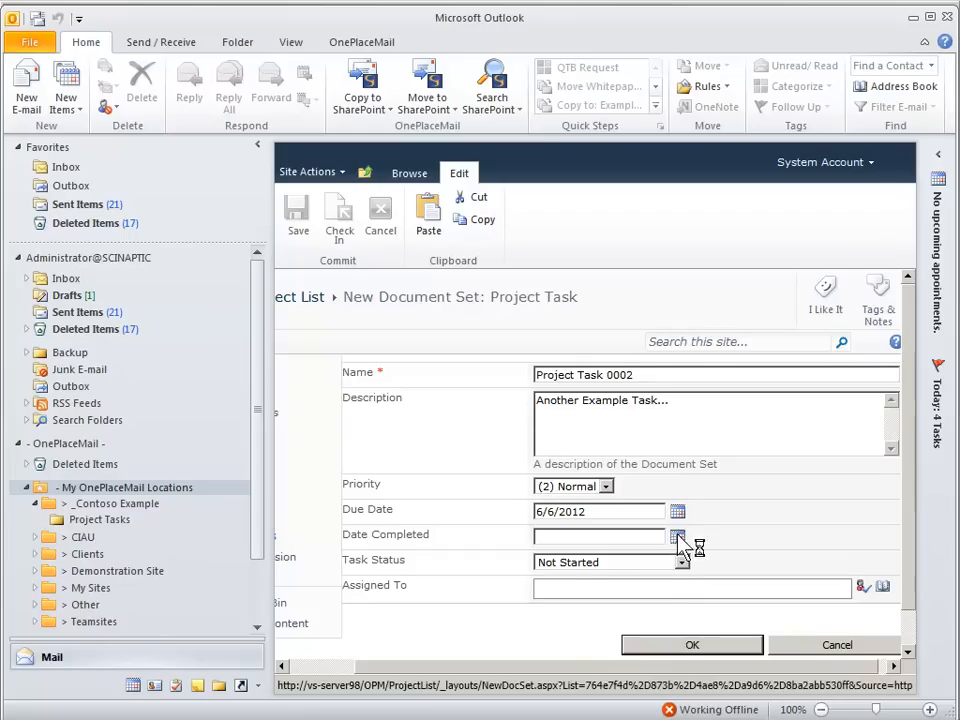
{"action": "left_click", "coordinate": [677, 535]}
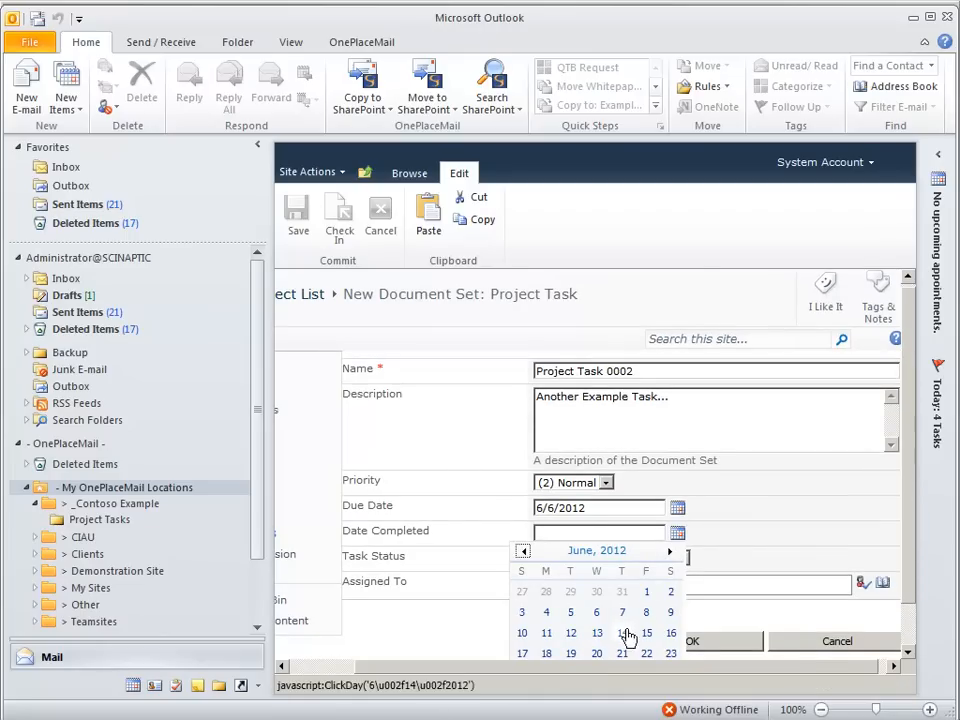
{"action": "left_click", "coordinate": [621, 632]}
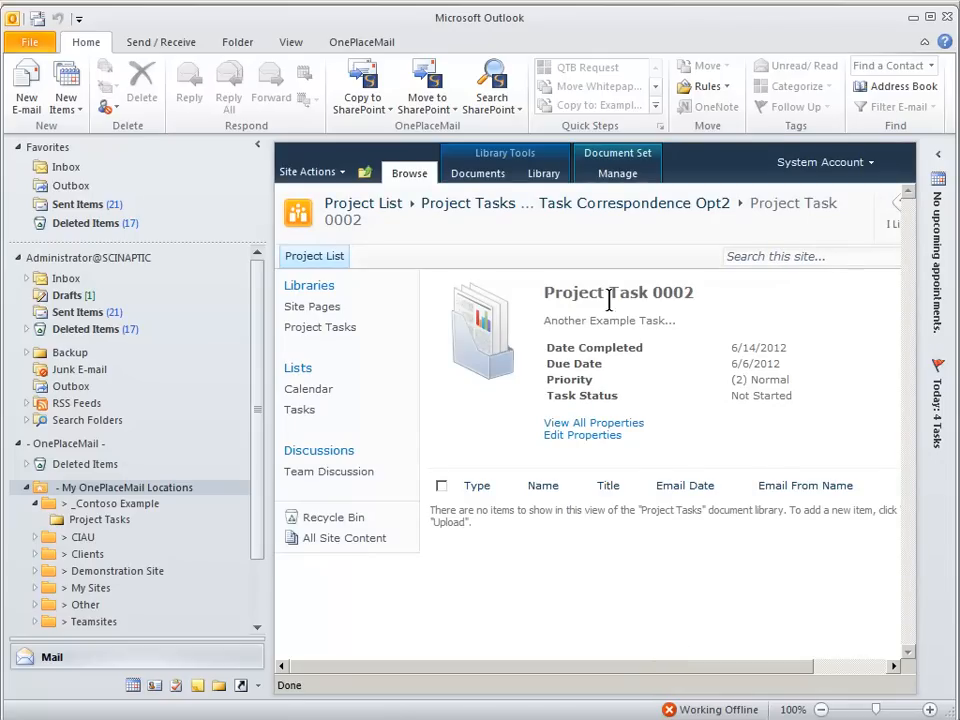
- Check Project Tasks under _Contoso Example for the new set, then return to the Inbox
{"action": "left_click", "coordinate": [116, 503]}
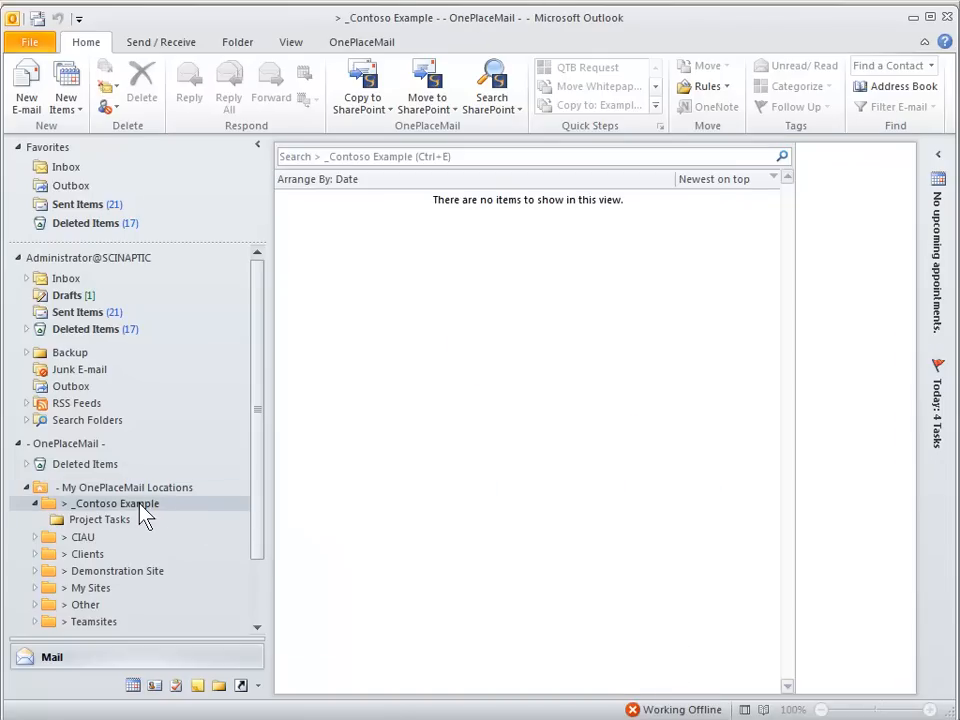
{"action": "left_click", "coordinate": [99, 519]}
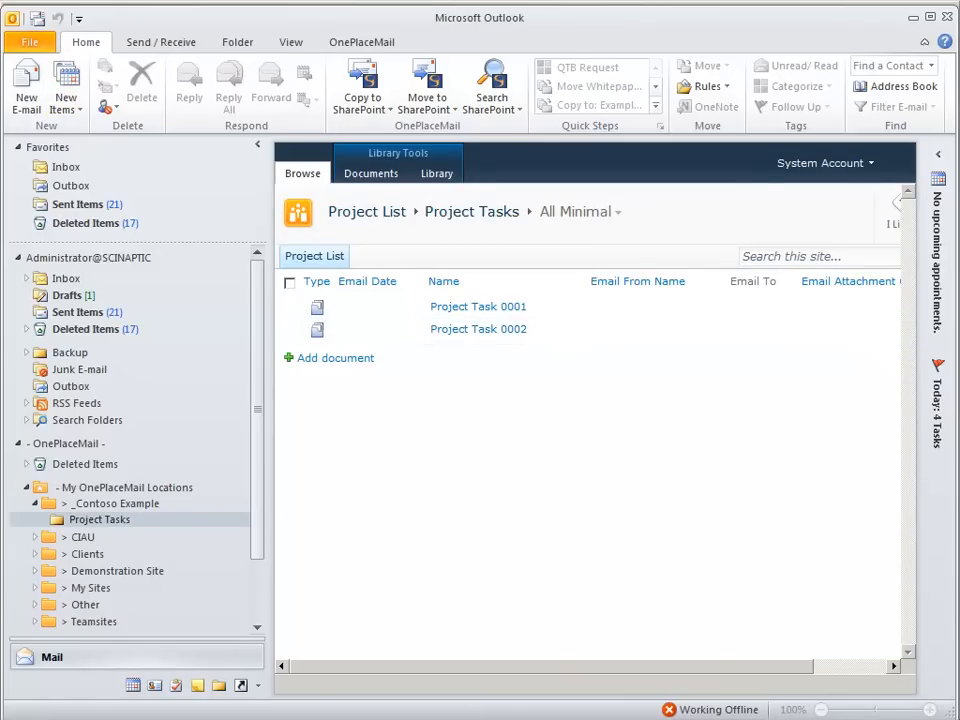
{"action": "left_click", "coordinate": [66, 166]}
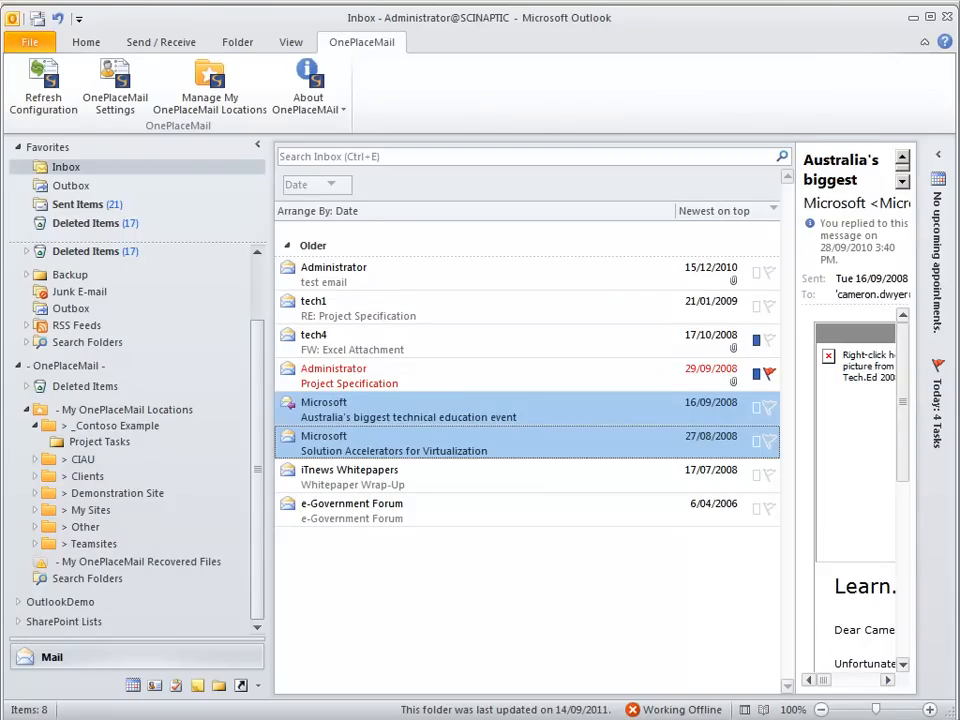
- Copy the two Microsoft emails into Project Task 0001 through OnePlaceMail's save dialog
{"action": "left_click", "coordinate": [86, 42]}
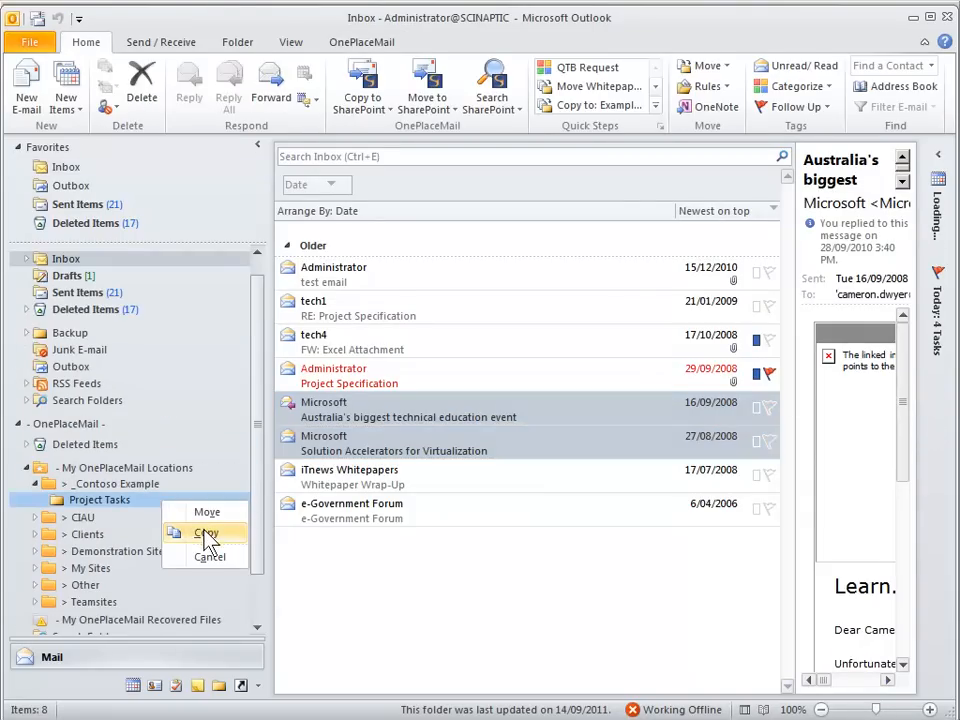
{"action": "left_click", "coordinate": [205, 532]}
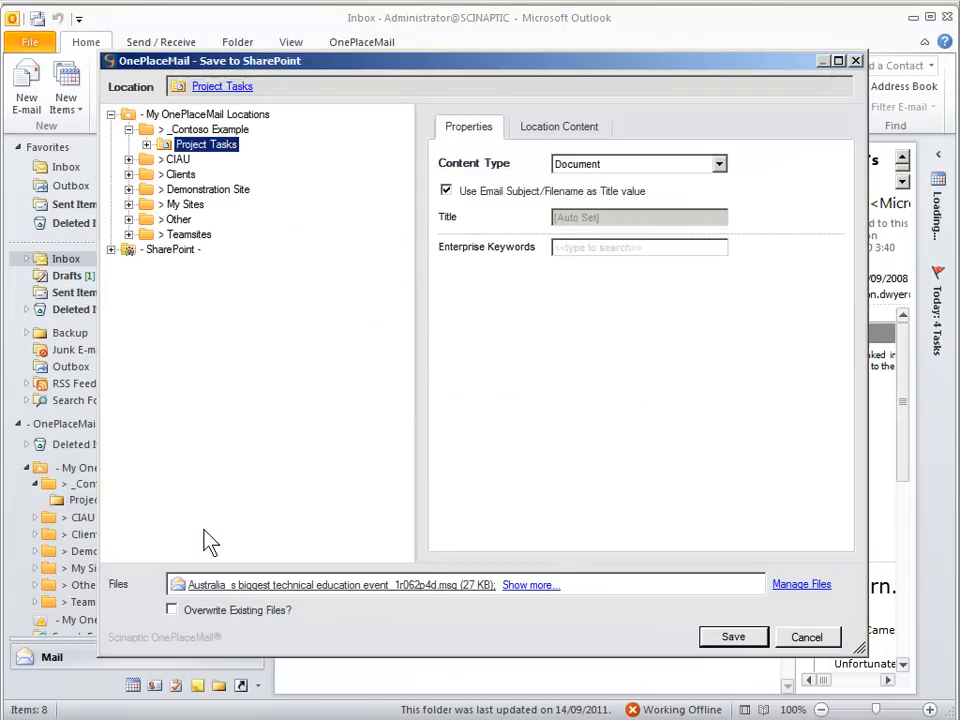
{"action": "left_click", "coordinate": [147, 144]}
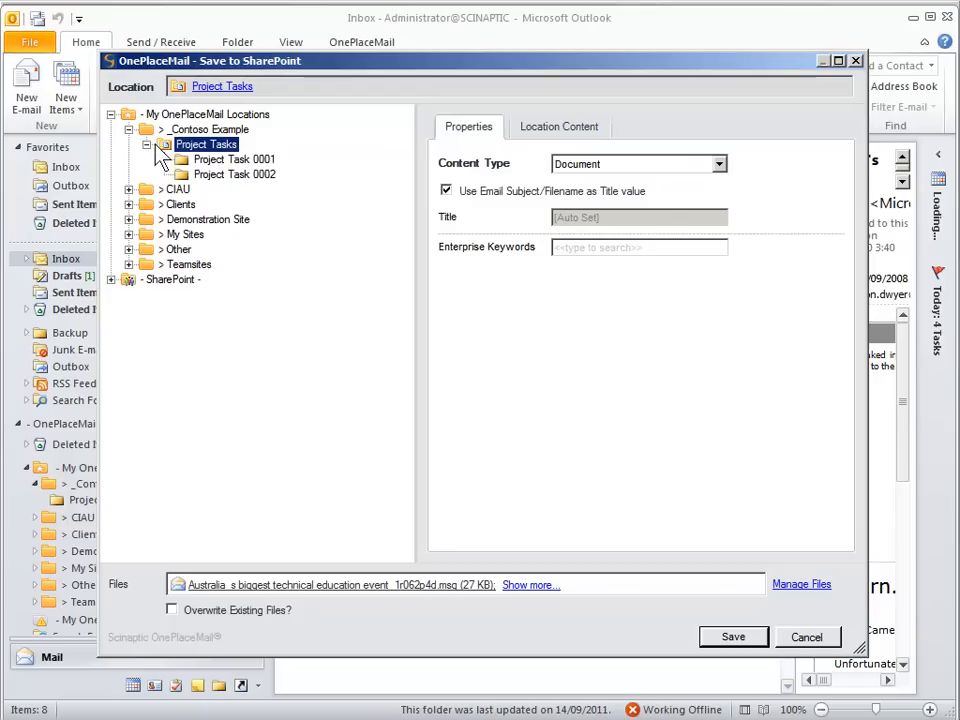
{"action": "left_click", "coordinate": [234, 159]}
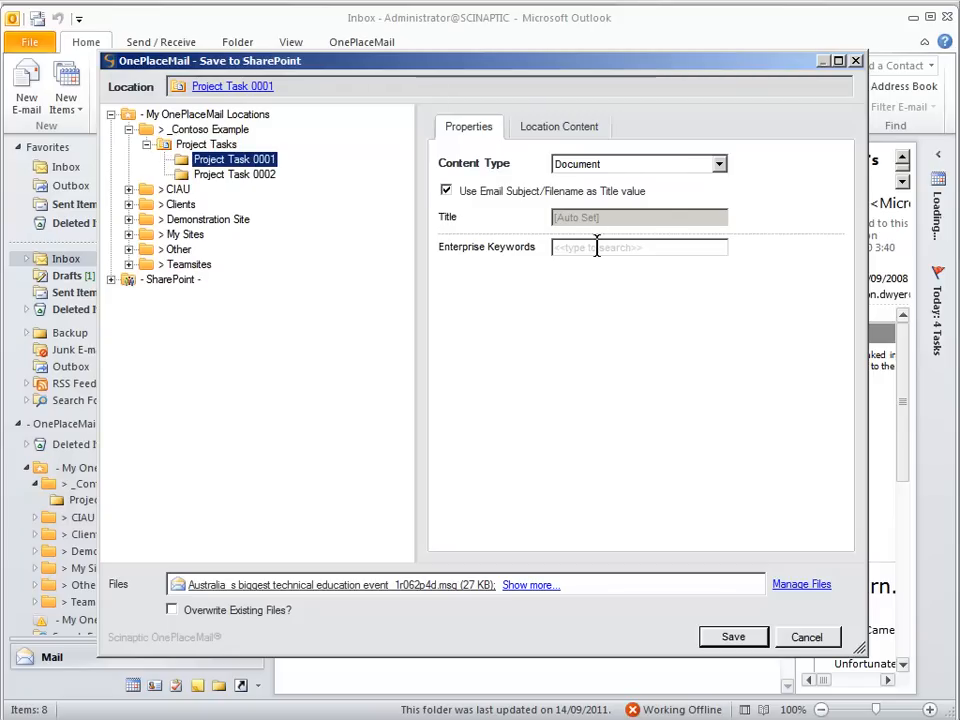
{"action": "left_click", "coordinate": [732, 637]}
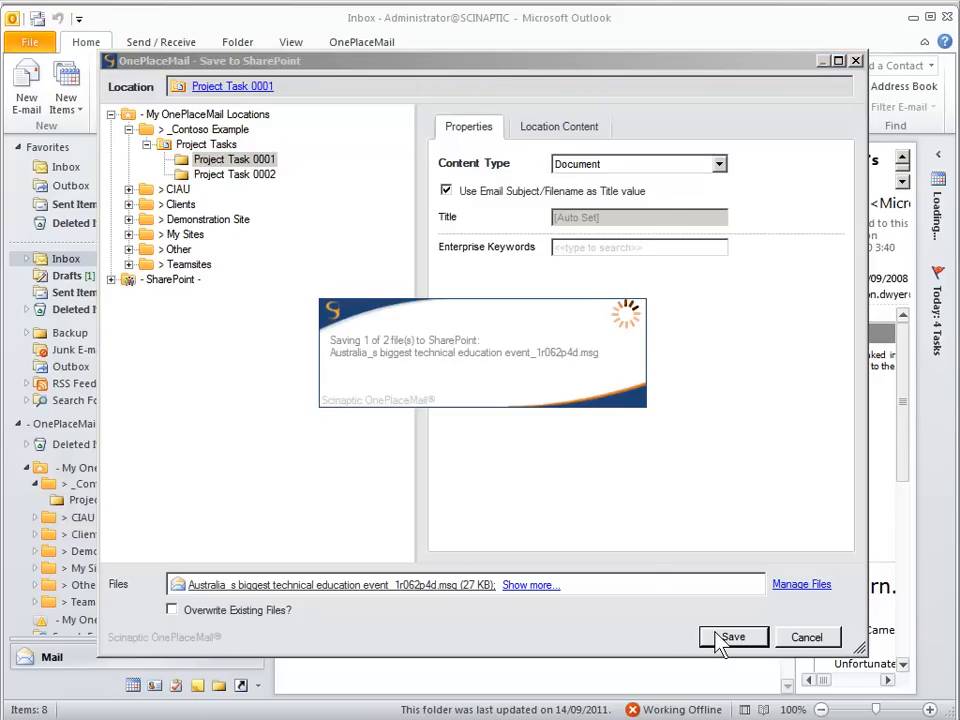
{"action": "left_click", "coordinate": [733, 637]}
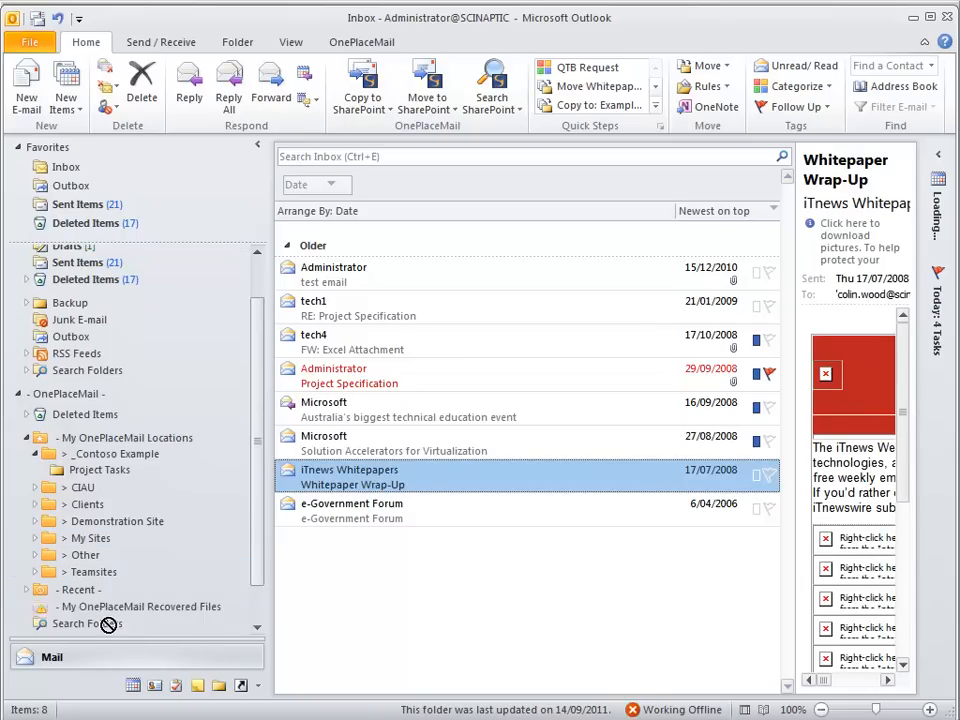
- Copy the Whitepaper Wrap-Up email into Project Task 0001 using the recent task location
{"action": "left_click", "coordinate": [27, 544]}
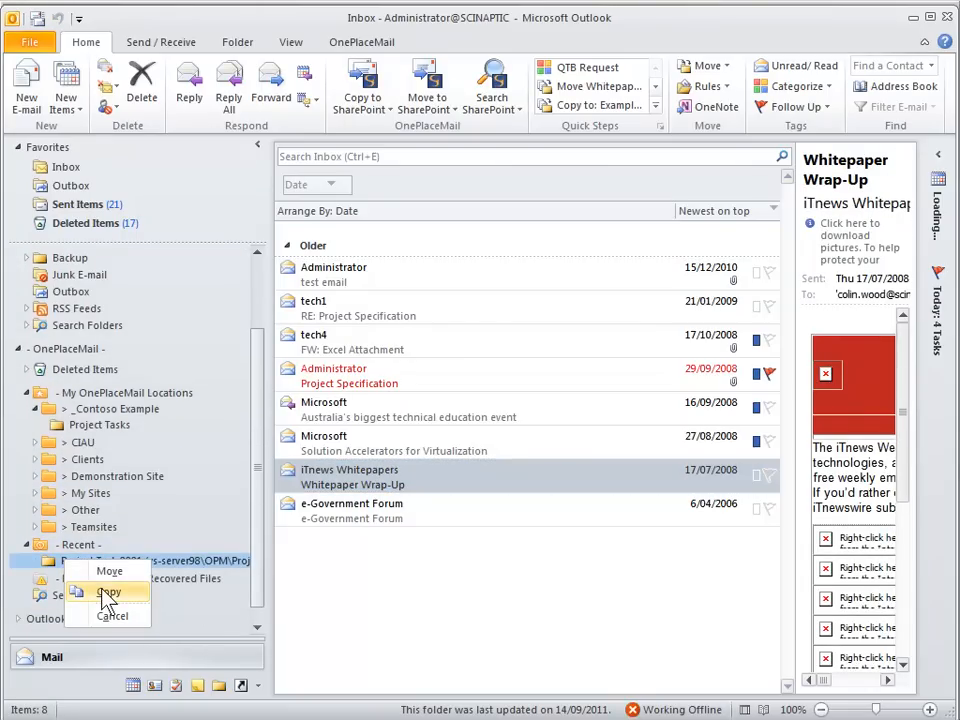
{"action": "left_click", "coordinate": [107, 592]}
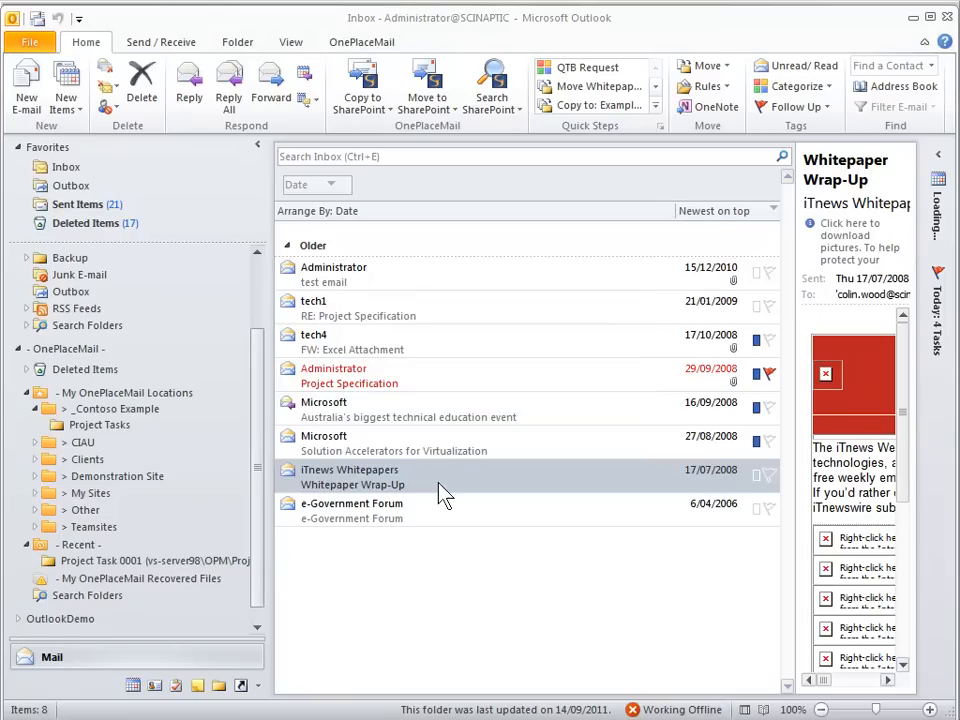
{"action": "left_click", "coordinate": [349, 375]}
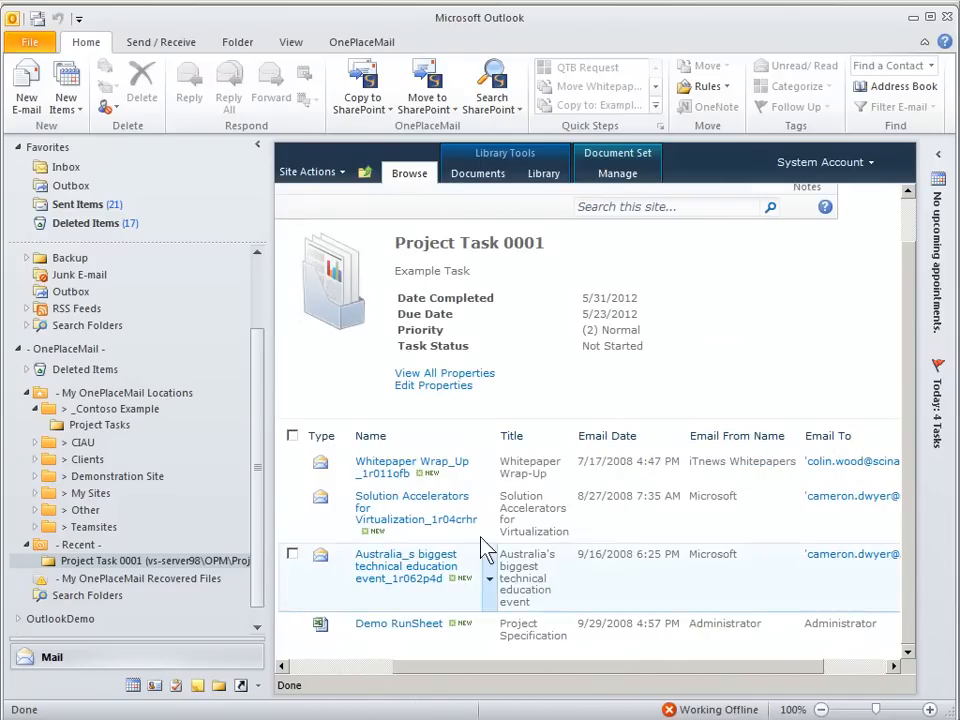
- Look over the emails saved in Project Task 0001, then return to the Outlook Inbox
{"action": "double_click", "coordinate": [411, 507]}
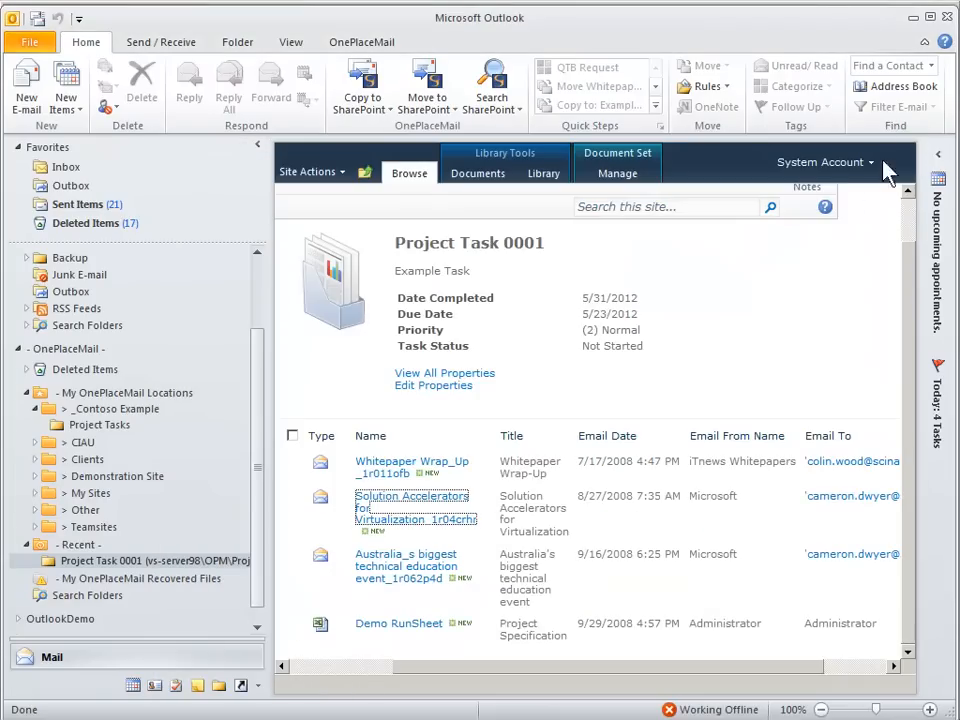
{"action": "mouse_move", "coordinate": [405, 566]}
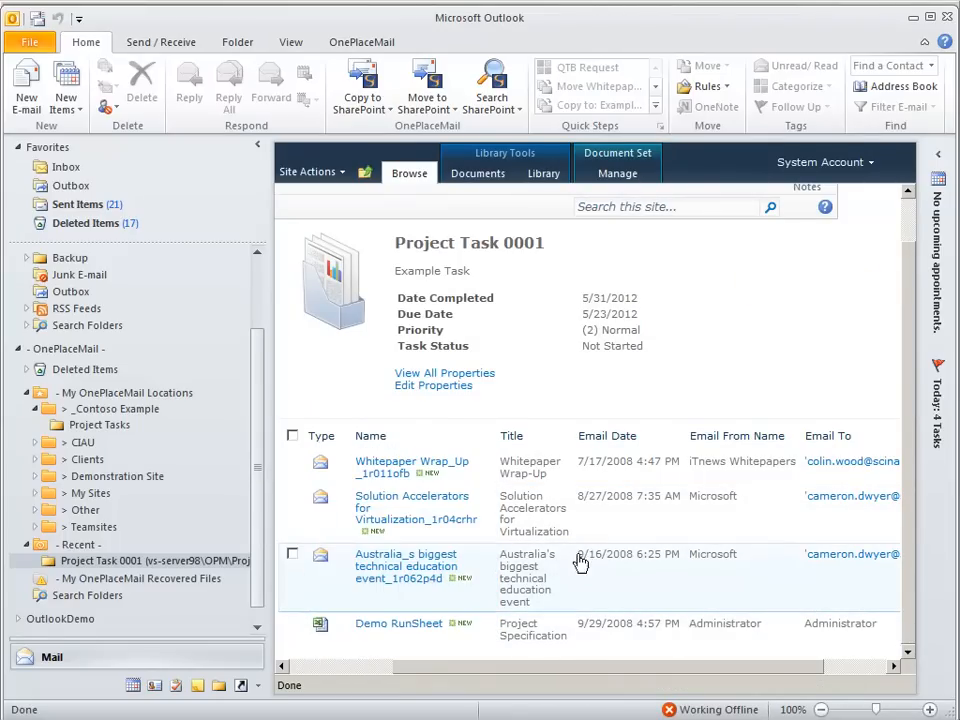
{"action": "left_click", "coordinate": [478, 173]}
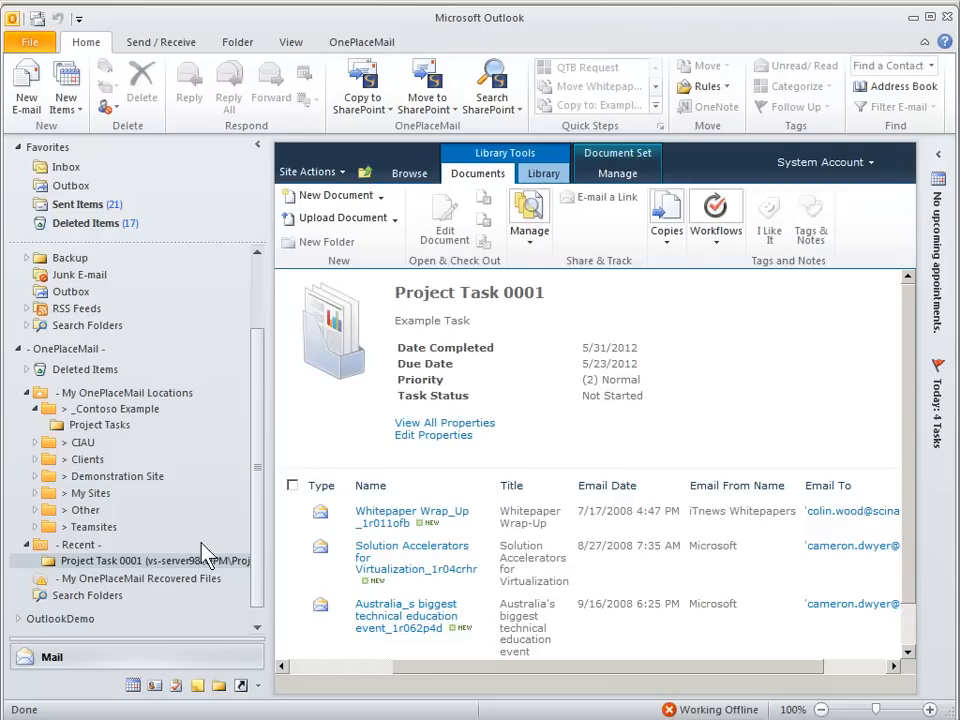
{"action": "left_click", "coordinate": [67, 166]}
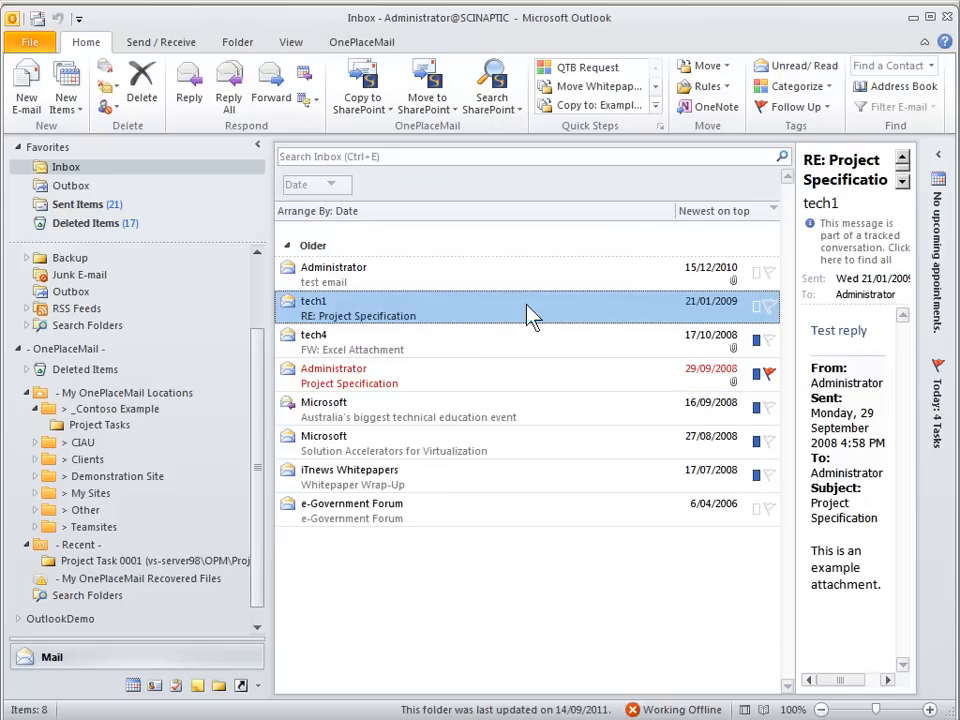
{"action": "mouse_move", "coordinate": [165, 465]}
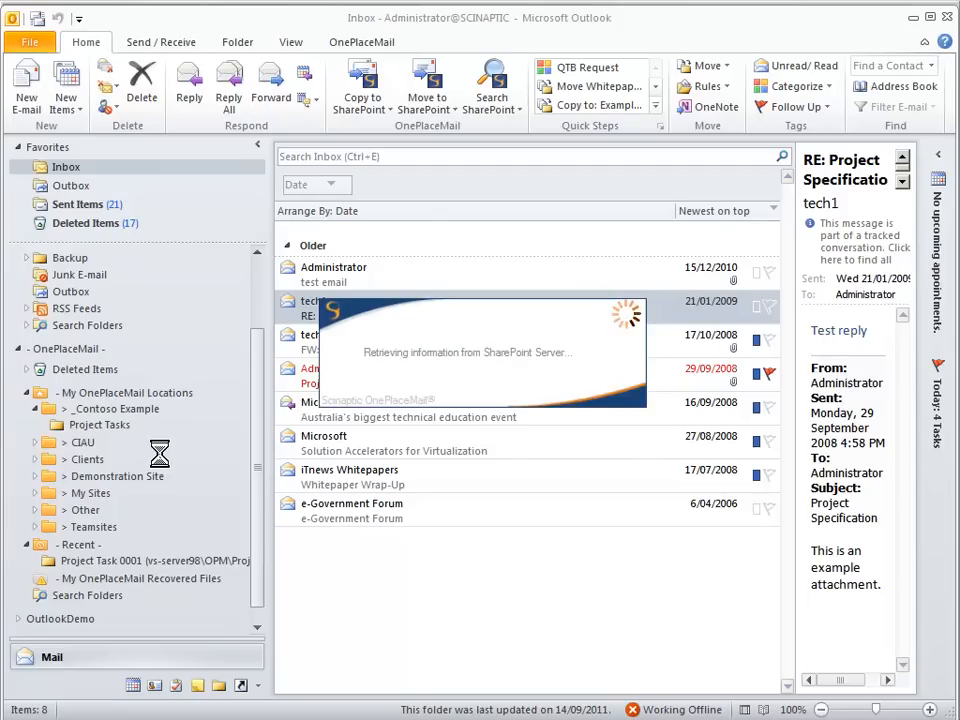
- While saving RE: Project Specification, create Project Task 0003 described 'Example...', due 7/11/2012
{"action": "left_click", "coordinate": [361, 85]}
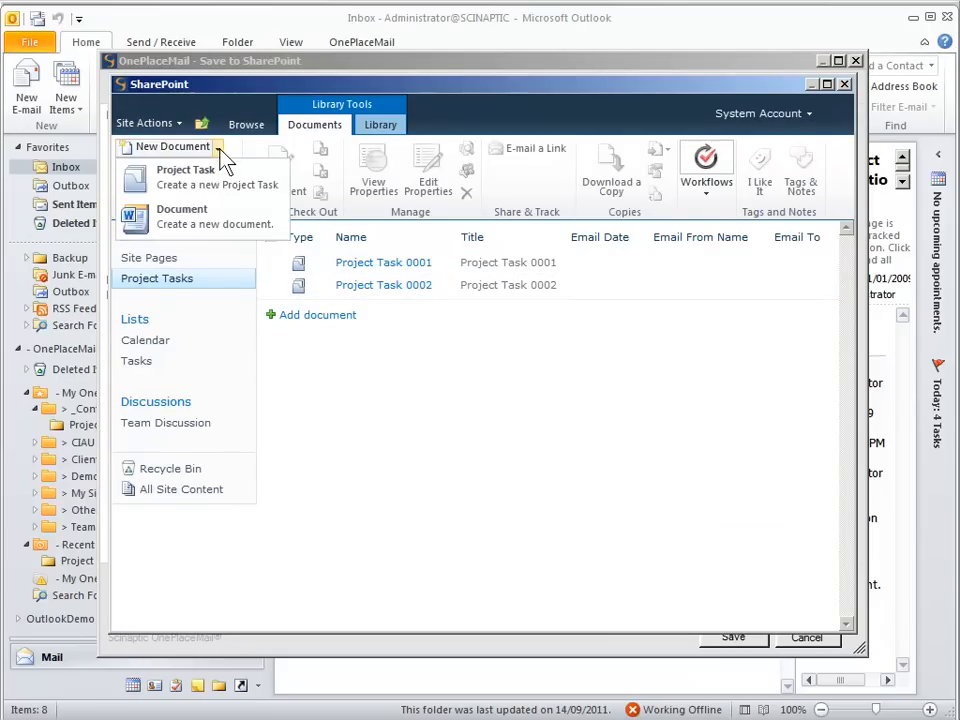
{"action": "left_click", "coordinate": [186, 169]}
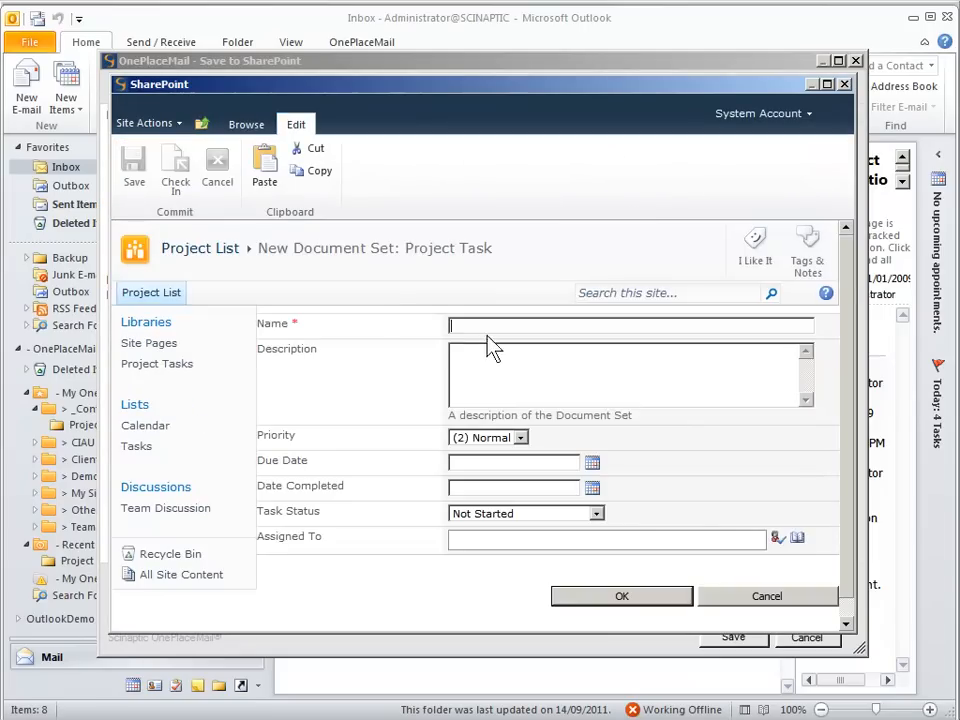
{"action": "type", "text": "Project Task"}
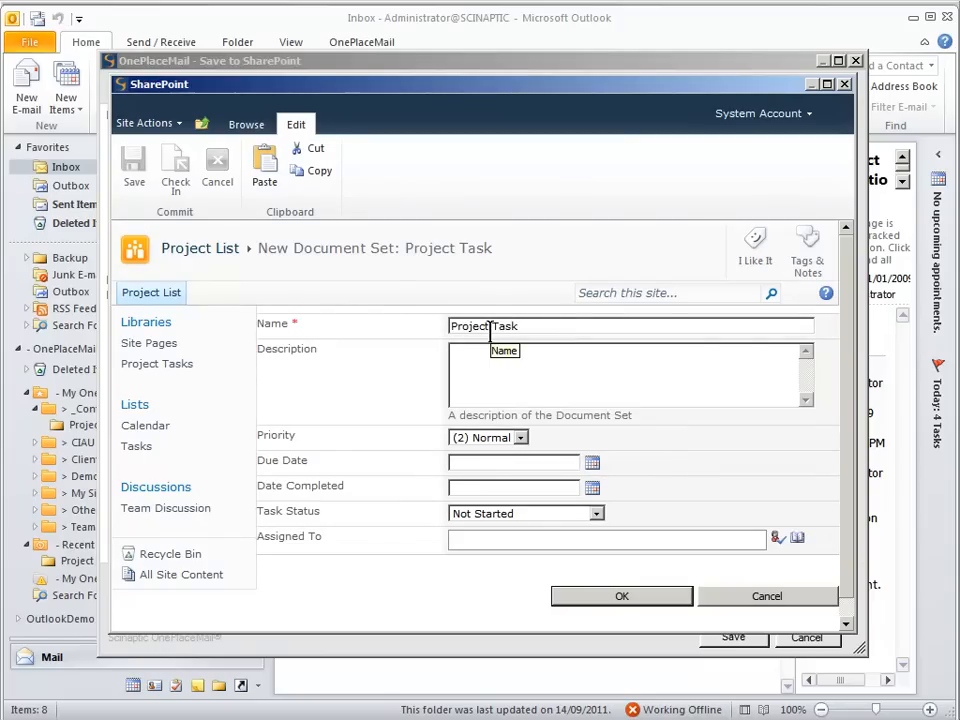
{"action": "type", "text": "0003"}
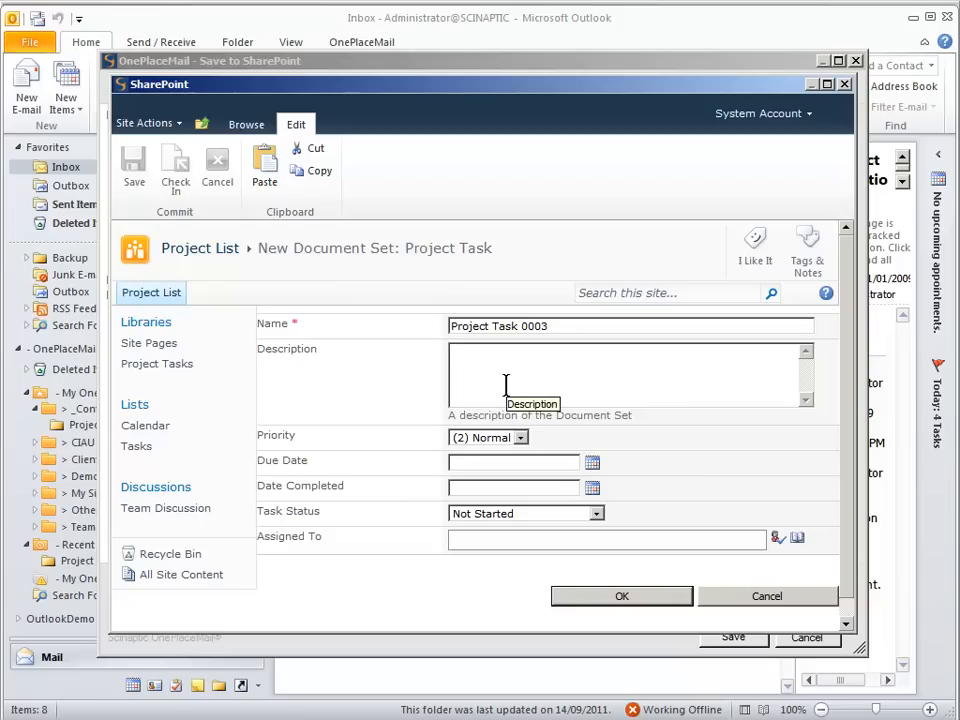
{"action": "type", "text": "Example..."}
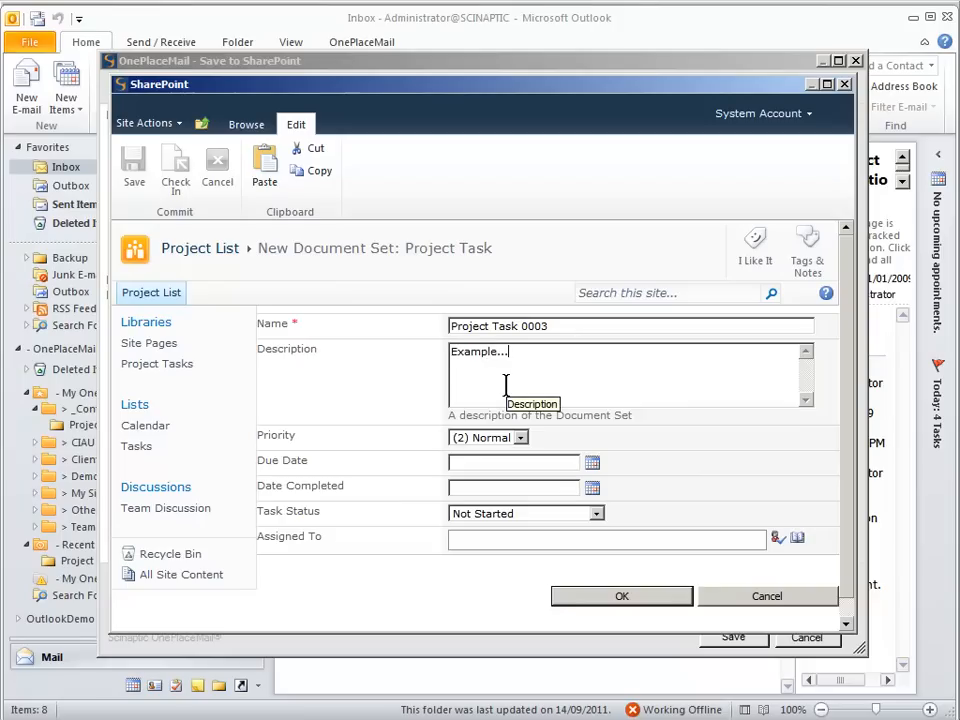
{"action": "left_click", "coordinate": [592, 462]}
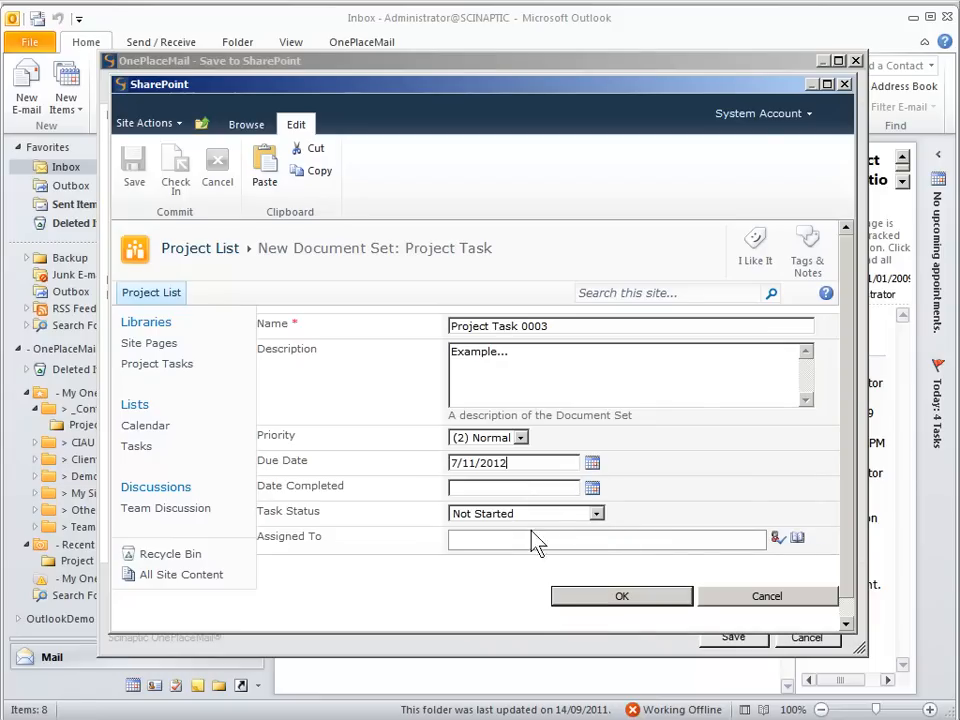
{"action": "left_click", "coordinate": [592, 487]}
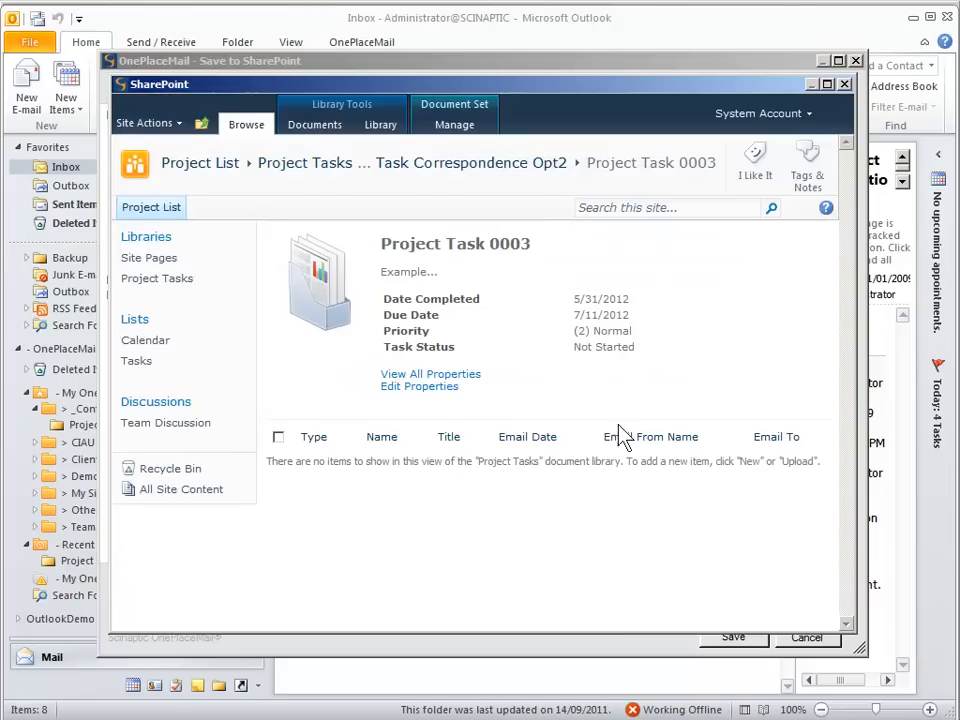
{"action": "mouse_move", "coordinate": [840, 100]}
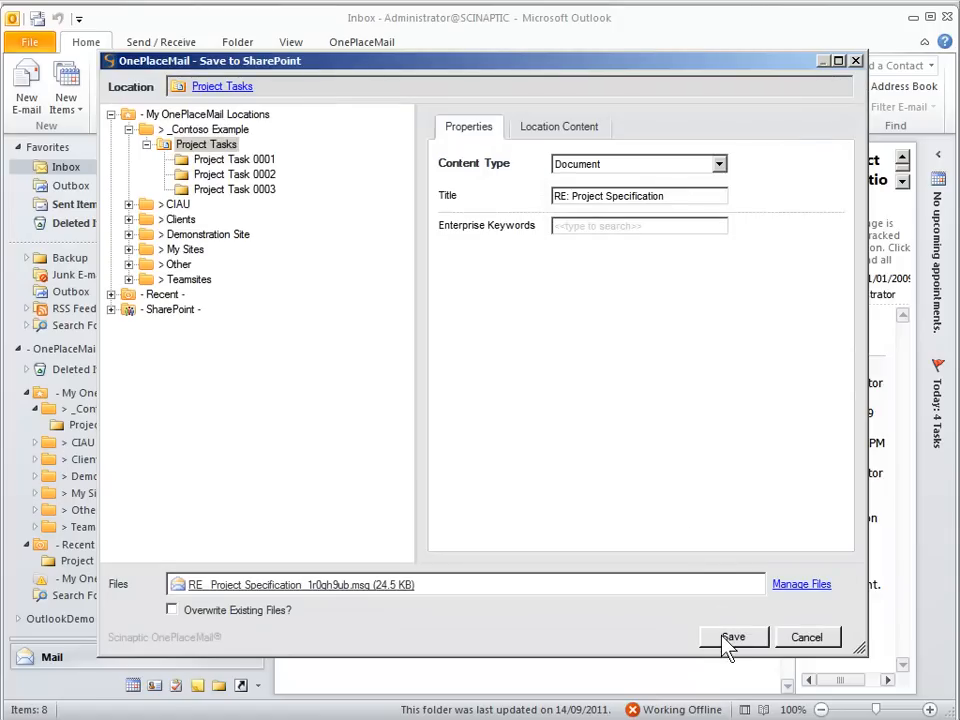
- Save the RE: Project Specification email into Project Task 0003 and go back to the Inbox
{"action": "left_click", "coordinate": [234, 189]}
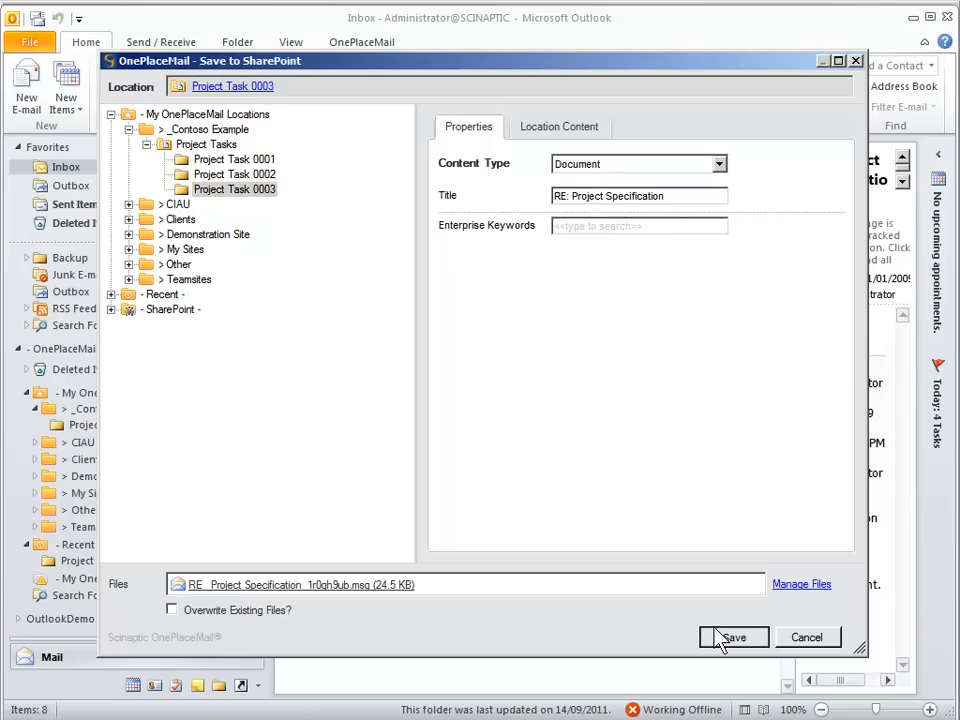
{"action": "left_click", "coordinate": [734, 637]}
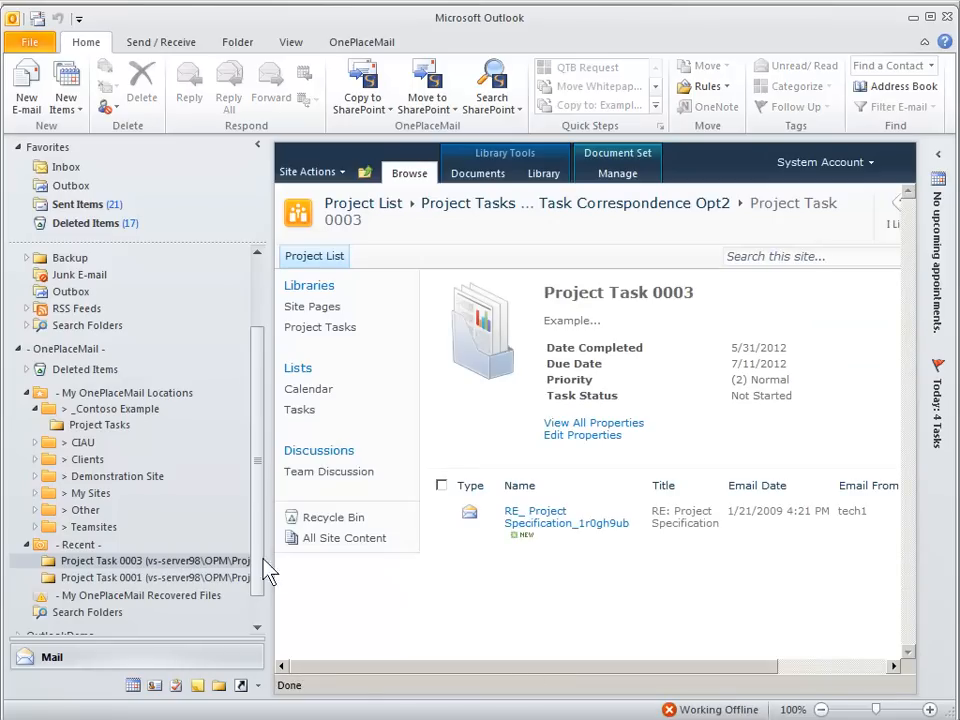
{"action": "left_click", "coordinate": [67, 166]}
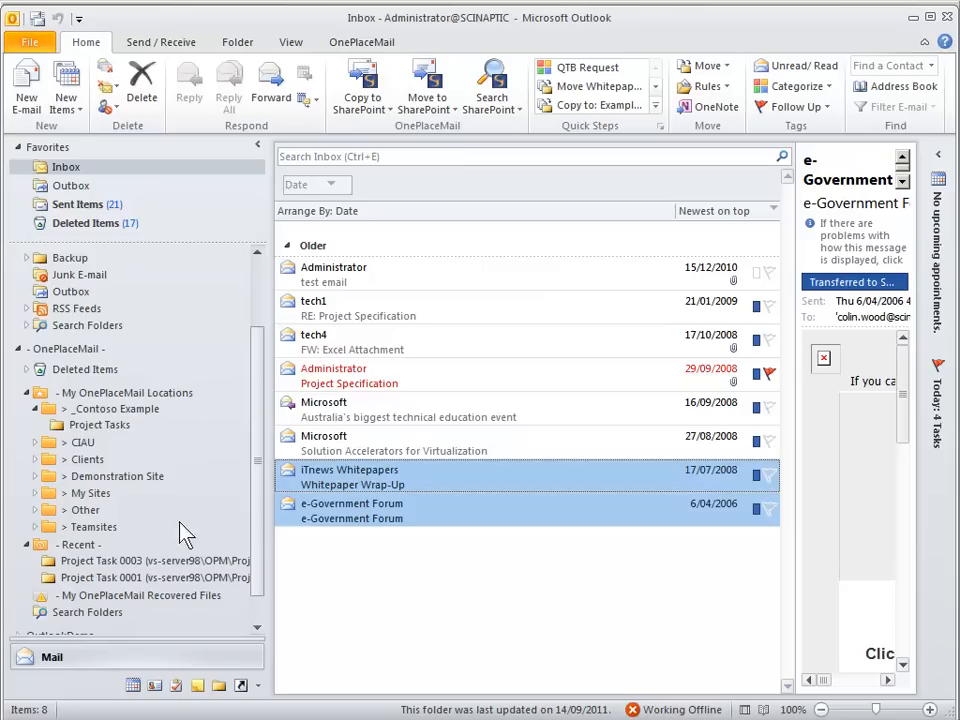
- Open the Project Task 0003 document set and view the saved Whitepaper Wrap-Up email
{"action": "double_click", "coordinate": [150, 560]}
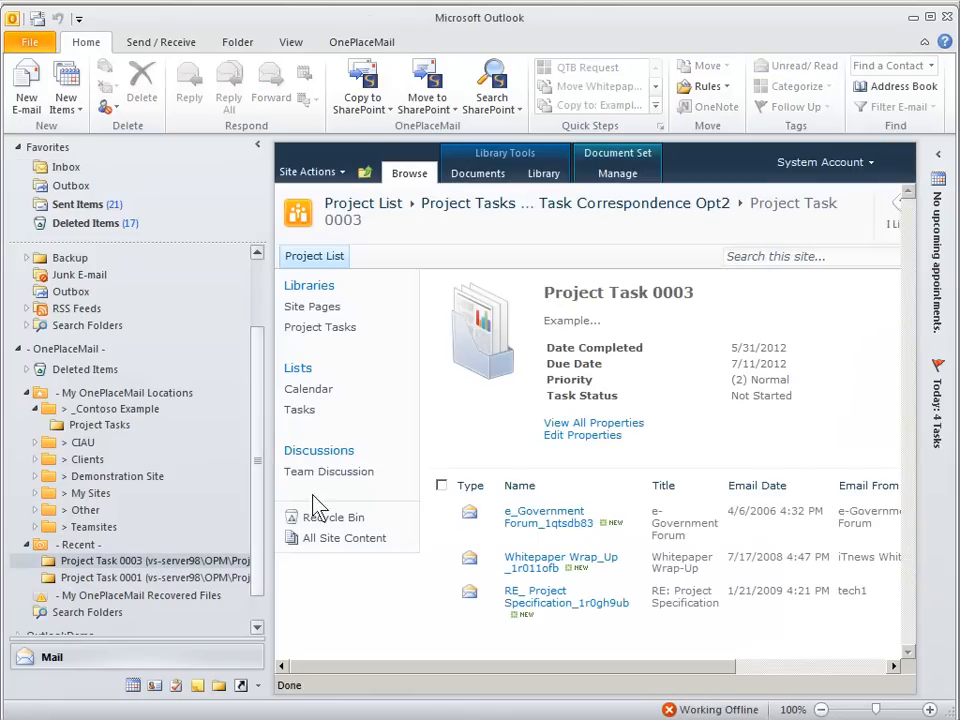
{"action": "mouse_move", "coordinate": [357, 357]}
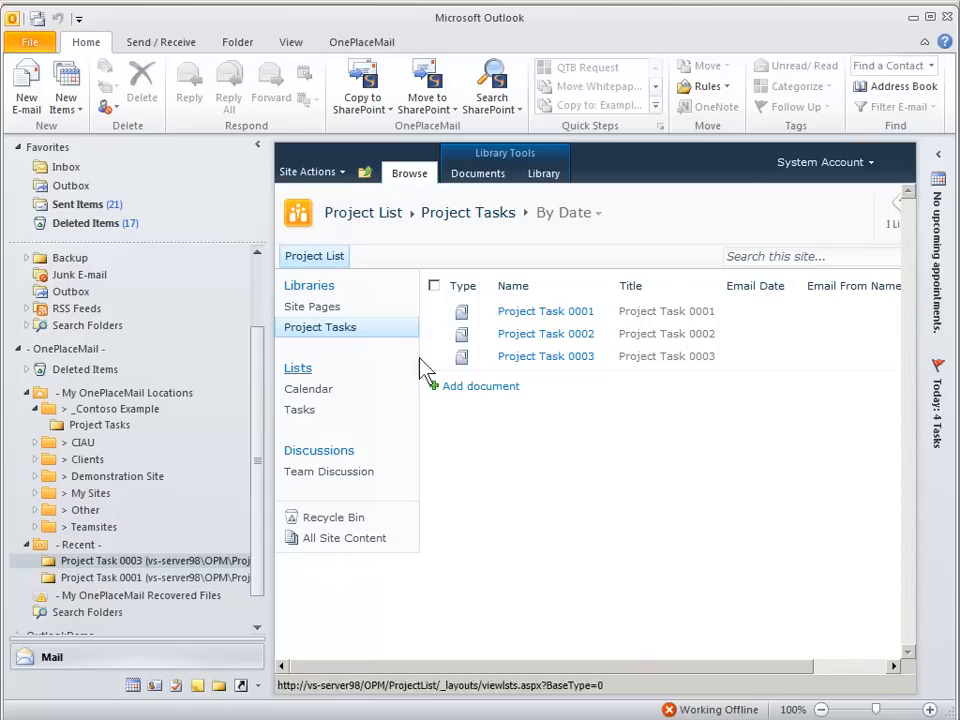
{"action": "left_click", "coordinate": [477, 173]}
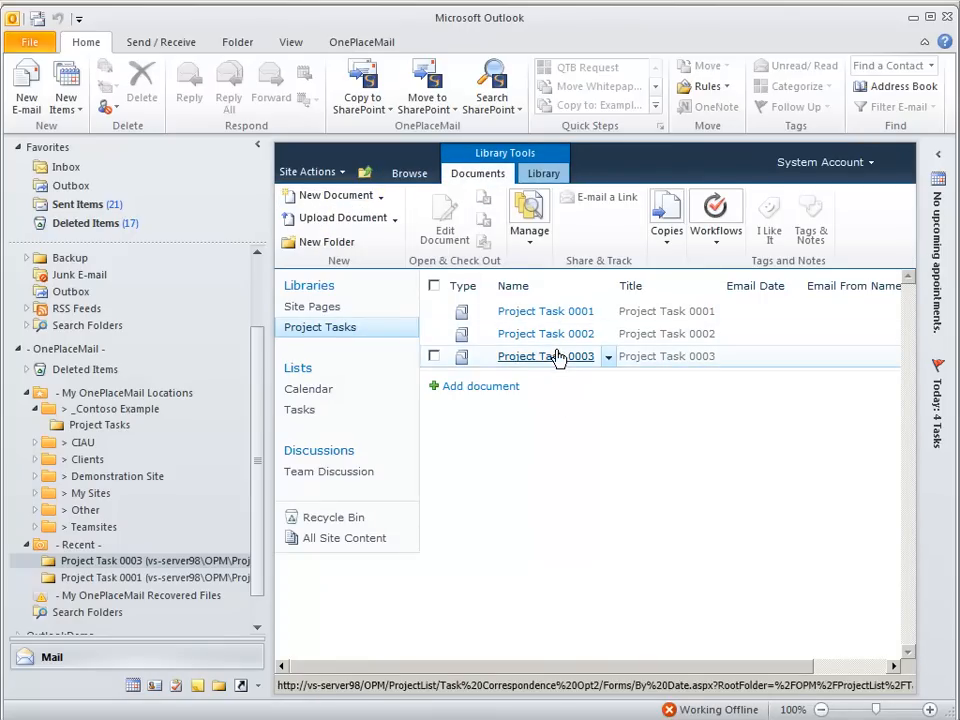
{"action": "left_click", "coordinate": [545, 356]}
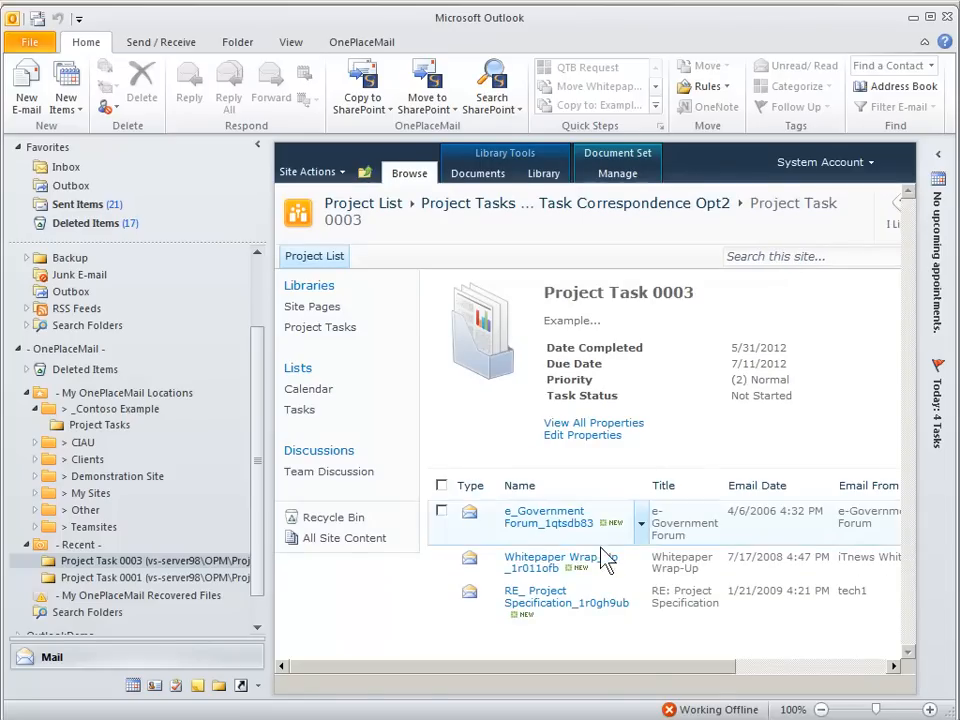
{"action": "double_click", "coordinate": [535, 562]}
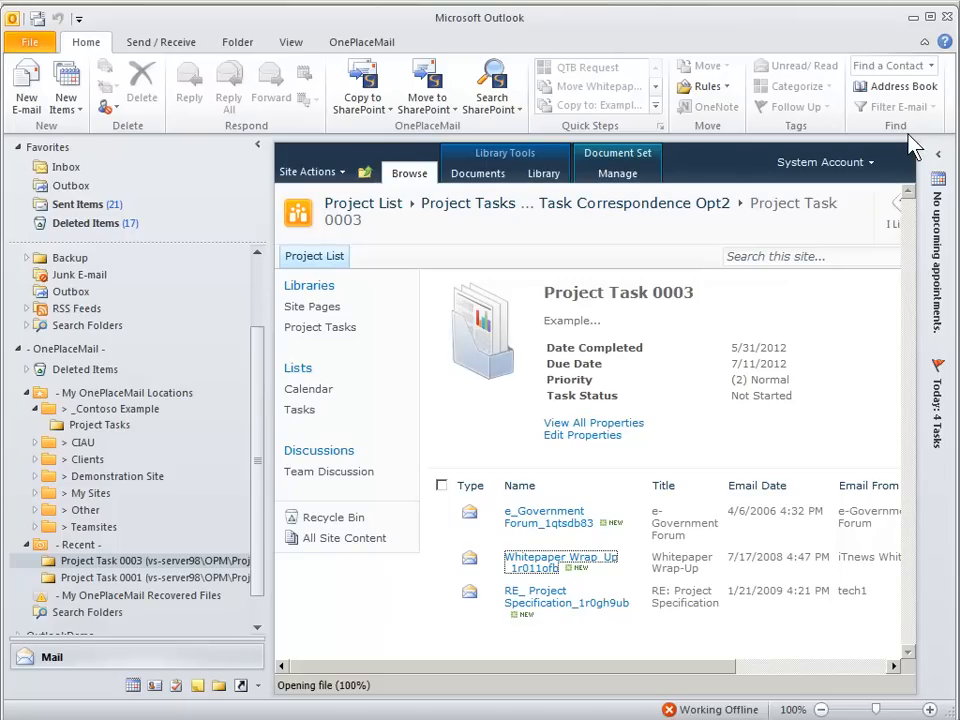
{"action": "mouse_move", "coordinate": [75, 185]}
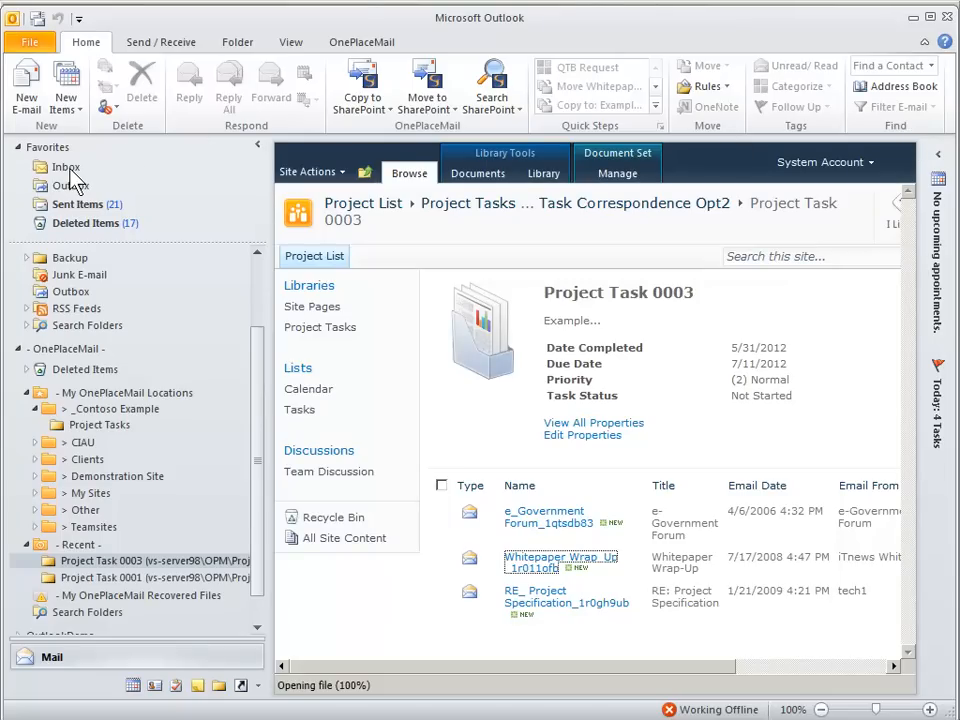
{"action": "left_click", "coordinate": [66, 167]}
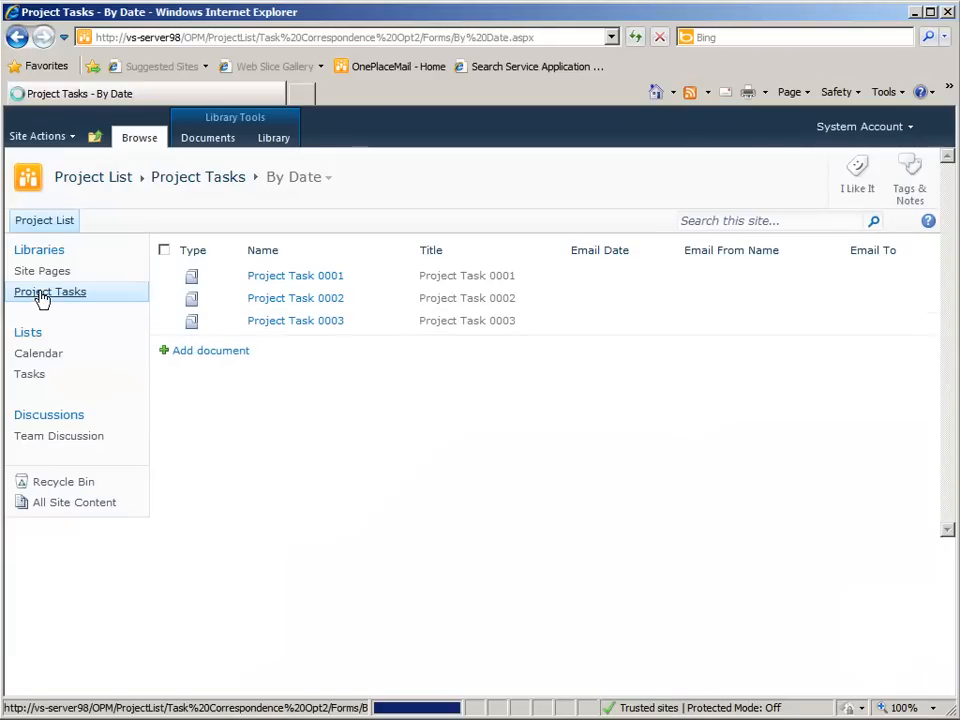
{"action": "mouse_move", "coordinate": [295, 320]}
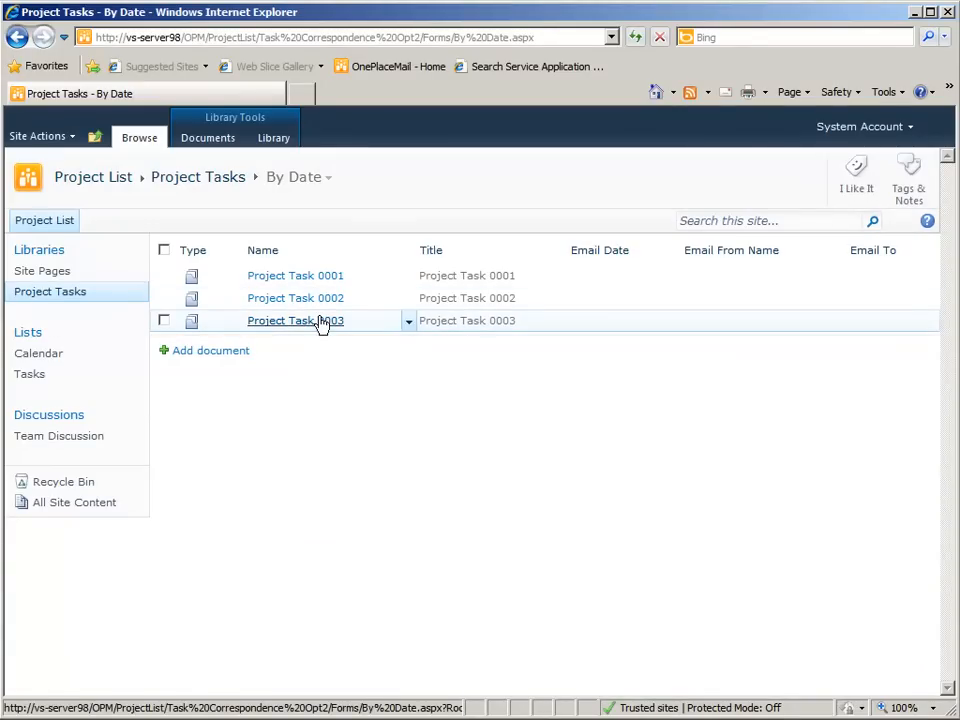